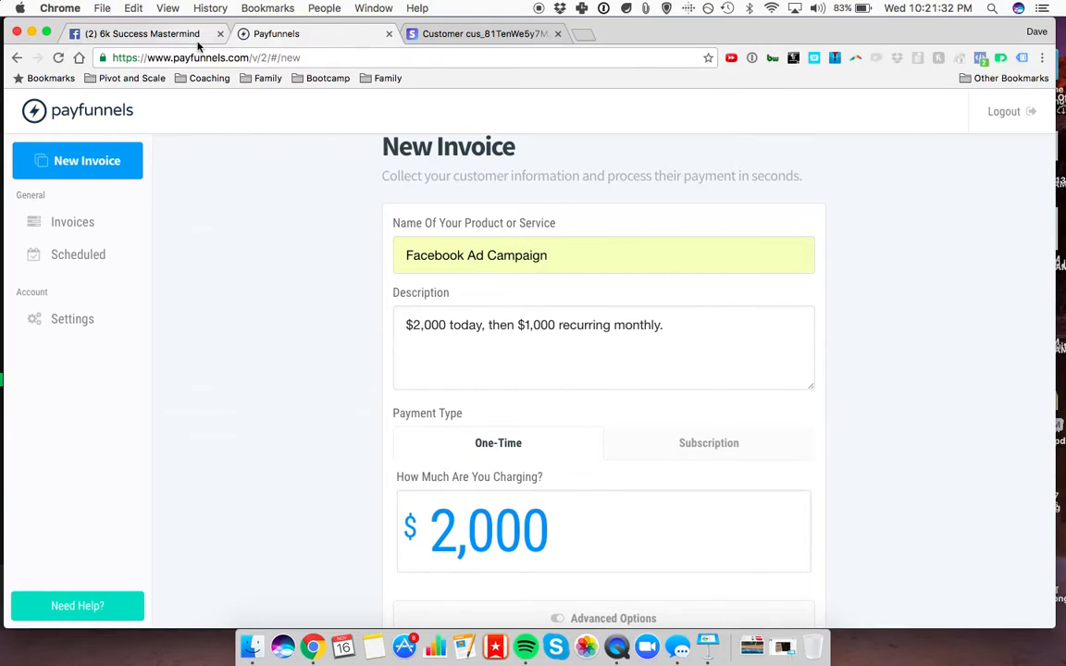
Step: Open the Facebook group post asking how to charge a different first-month subscription price
click(144, 34)
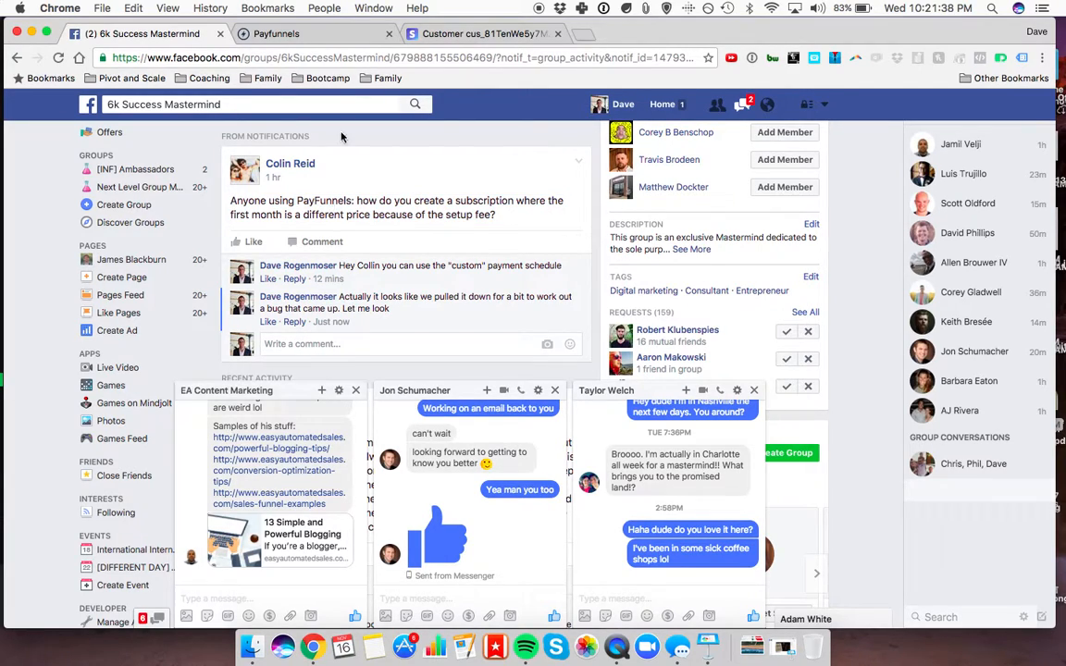
Step: Go back to the Payfunnels 'Facebook Ad Campaign' invoice and edit its description
click(275, 33)
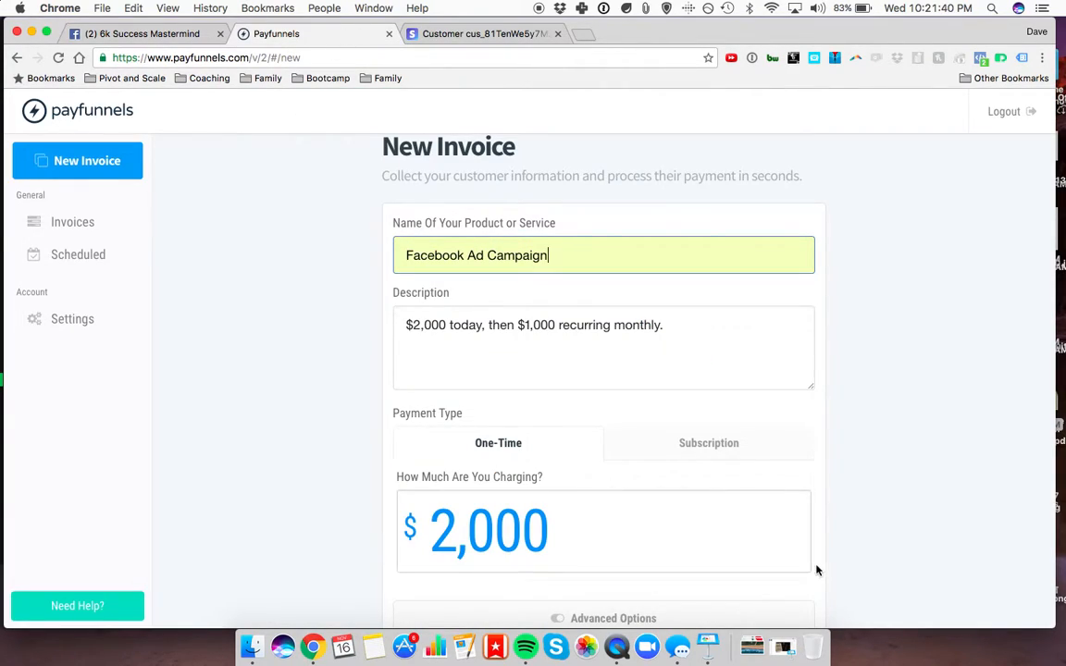
mouse_move(778, 439)
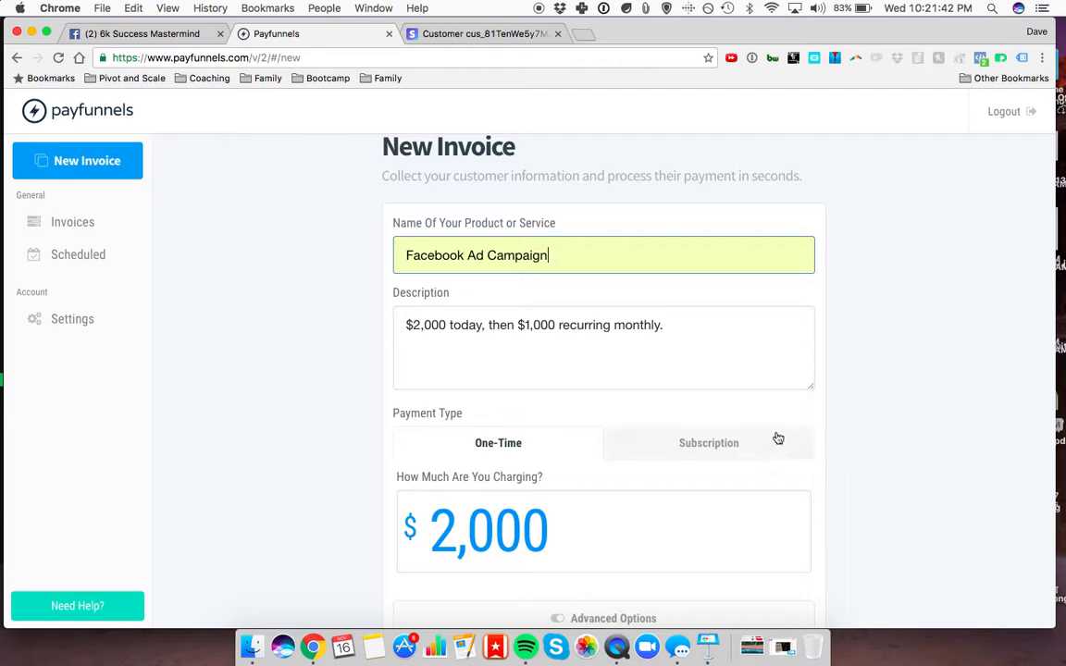
mouse_move(847, 460)
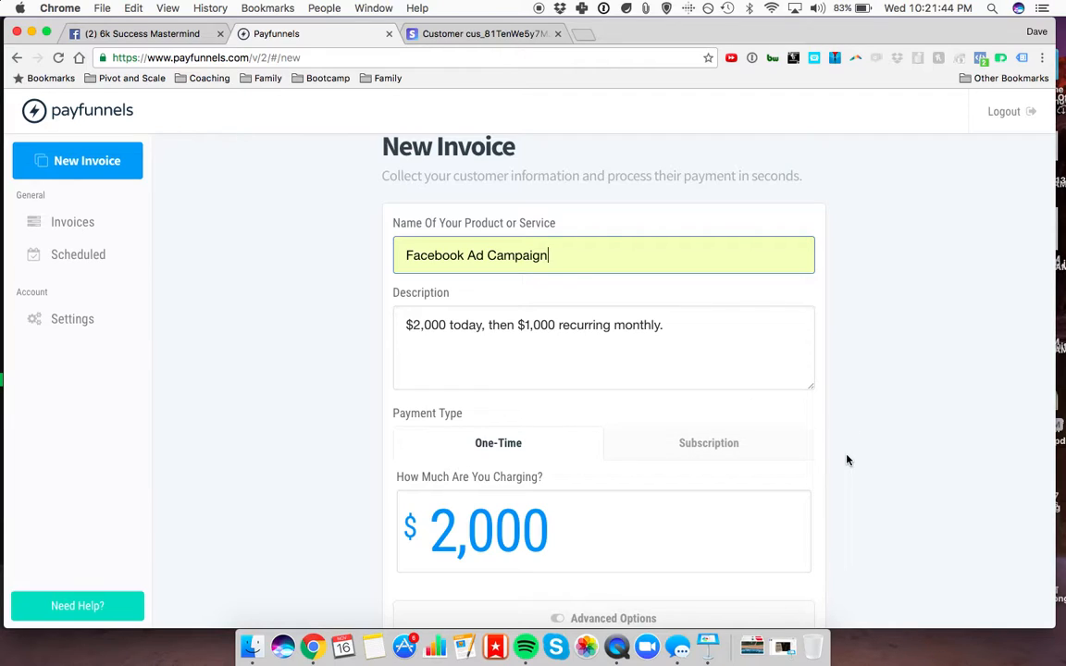
mouse_move(816, 500)
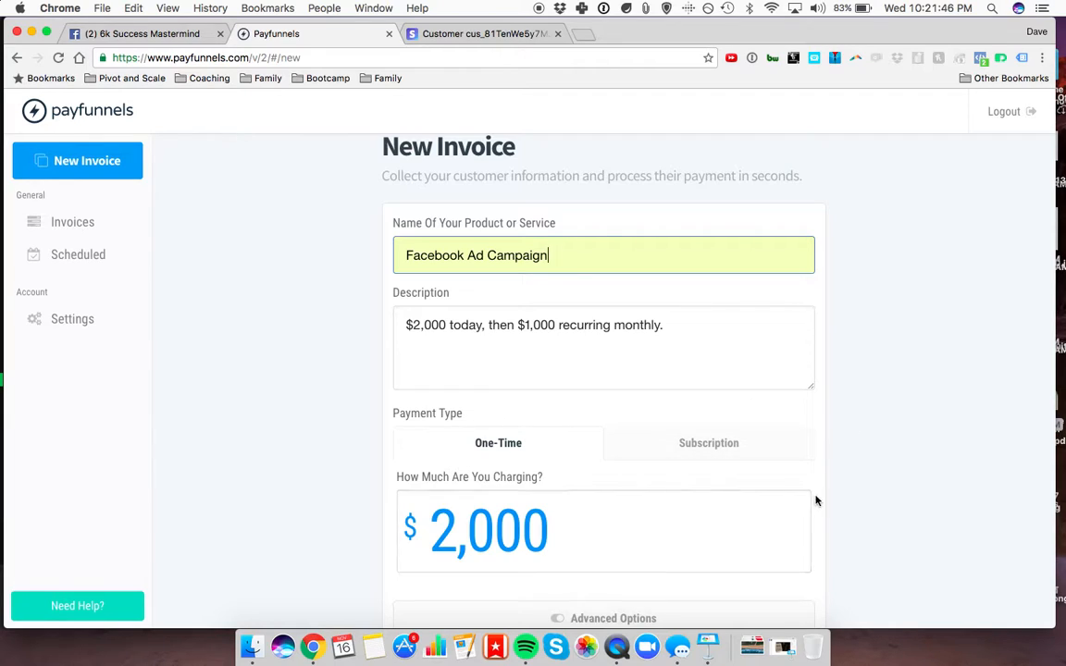
mouse_move(813, 493)
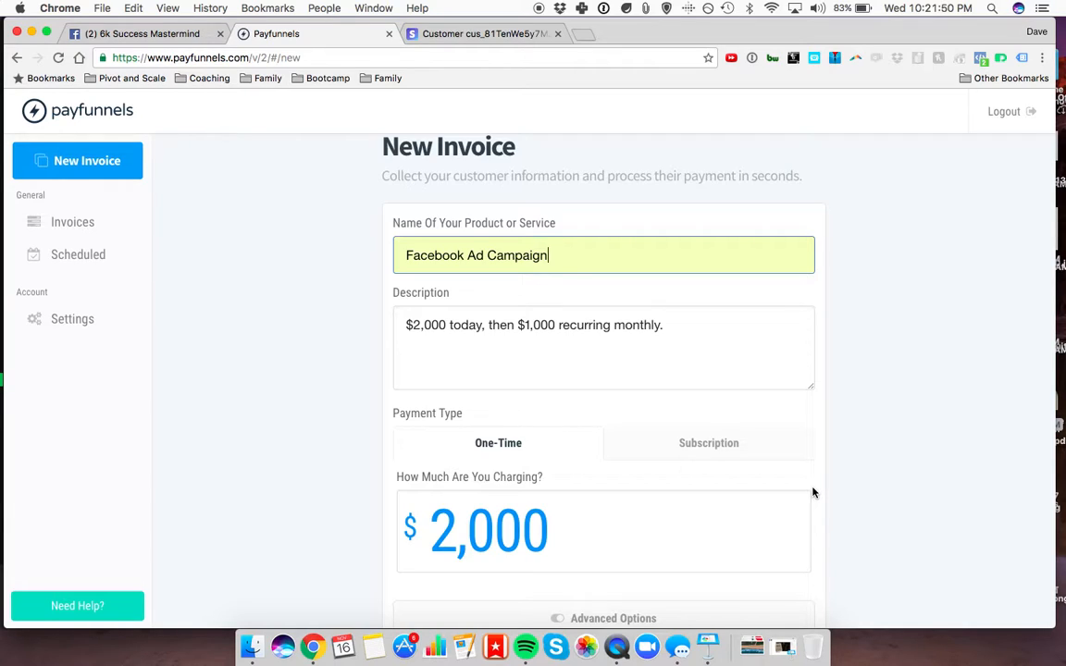
mouse_move(782, 451)
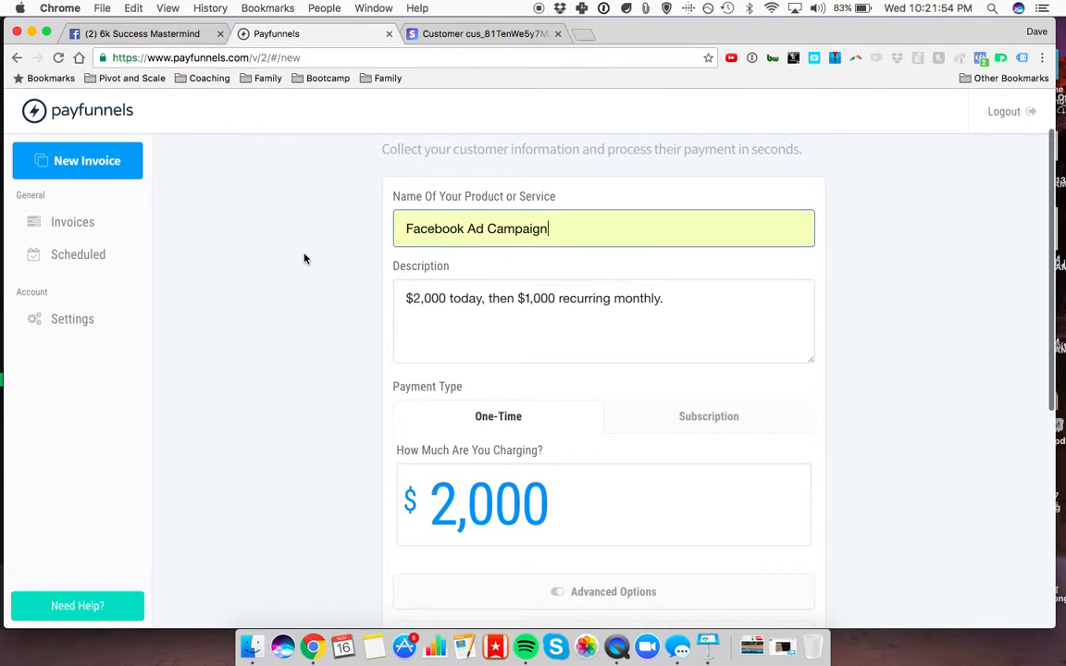
mouse_move(87, 160)
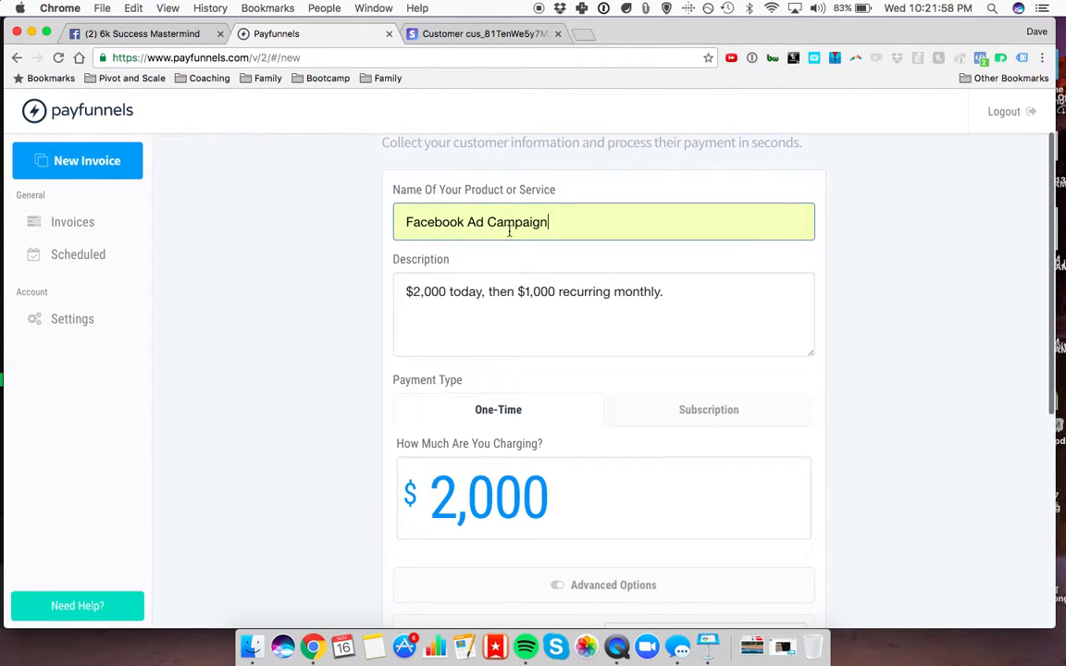
click(557, 314)
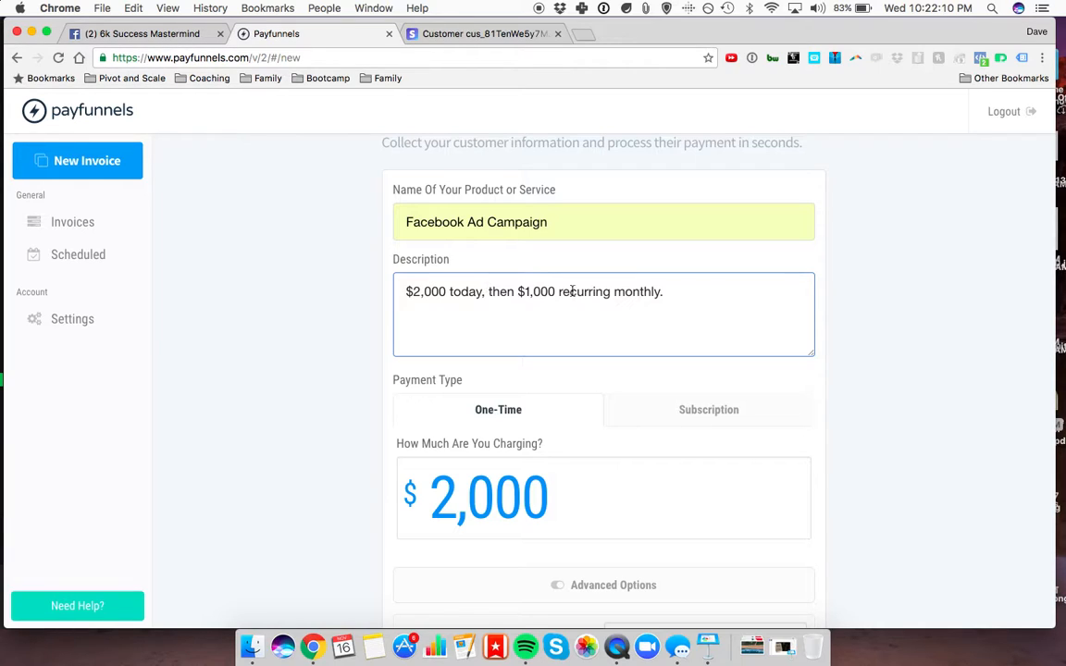
Step: Keep USD currency with extra options off and save the $2,000 invoice
scroll(down, 3)
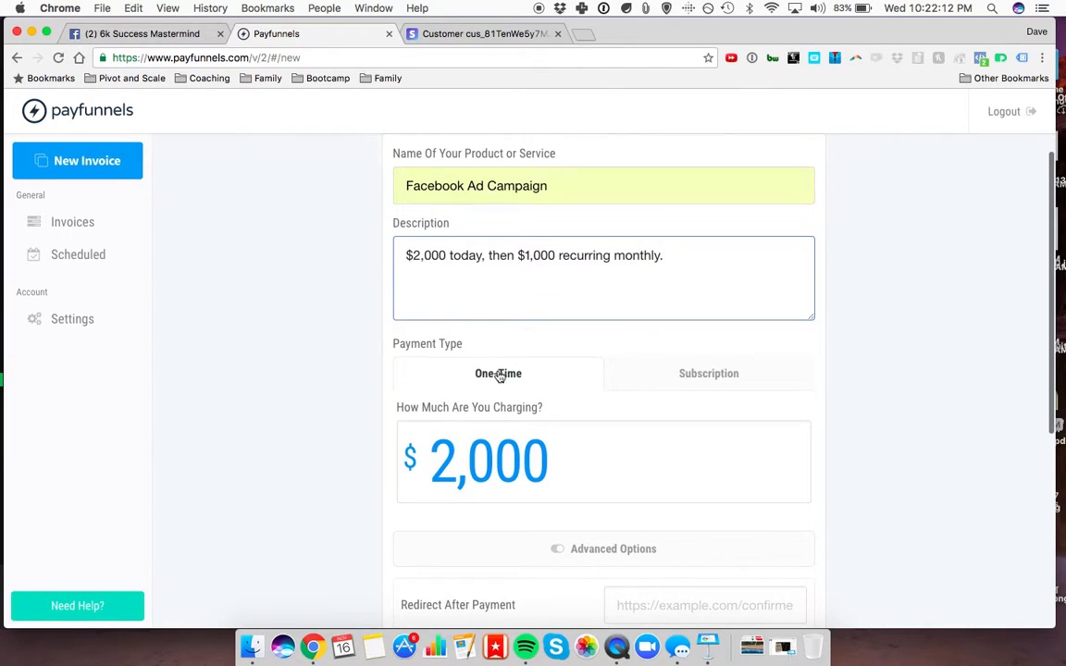
scroll(down, 3)
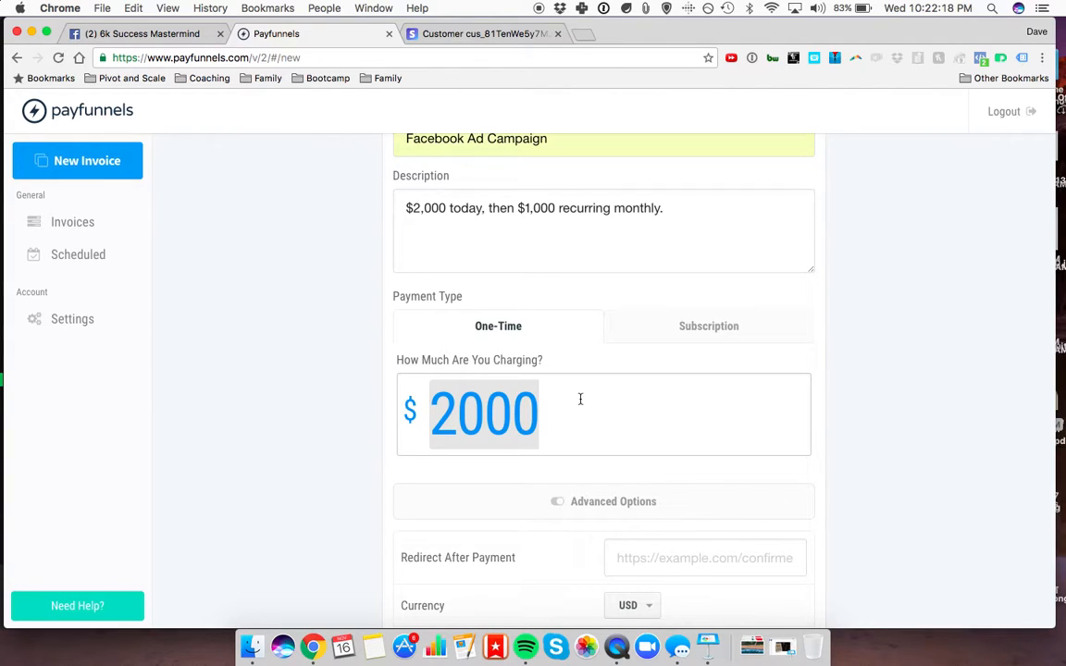
scroll(down, 3)
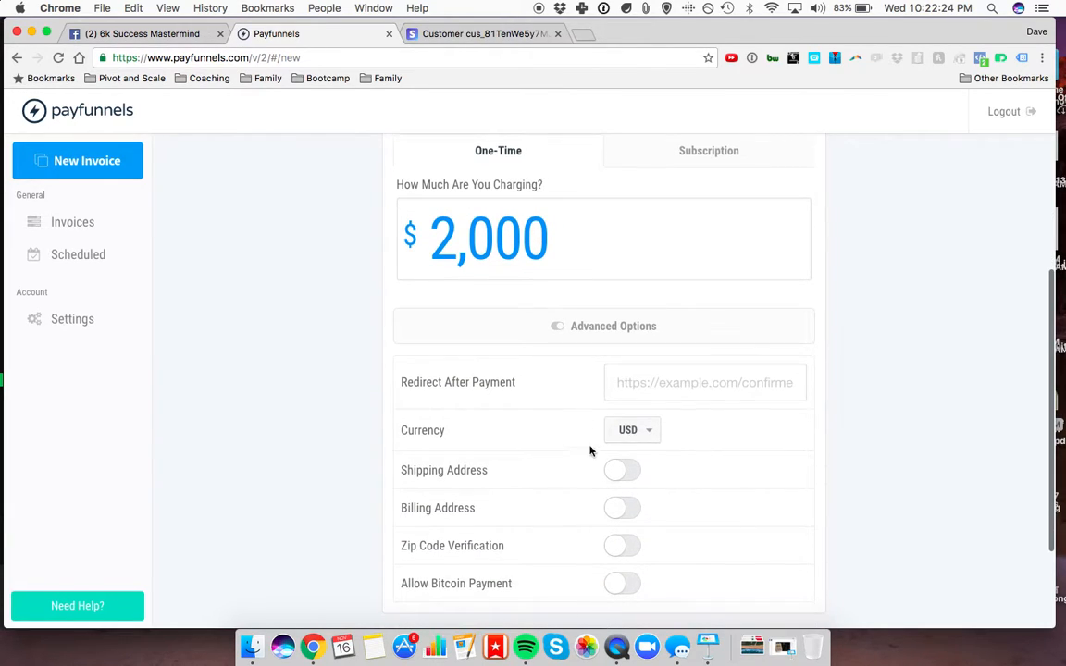
click(705, 382)
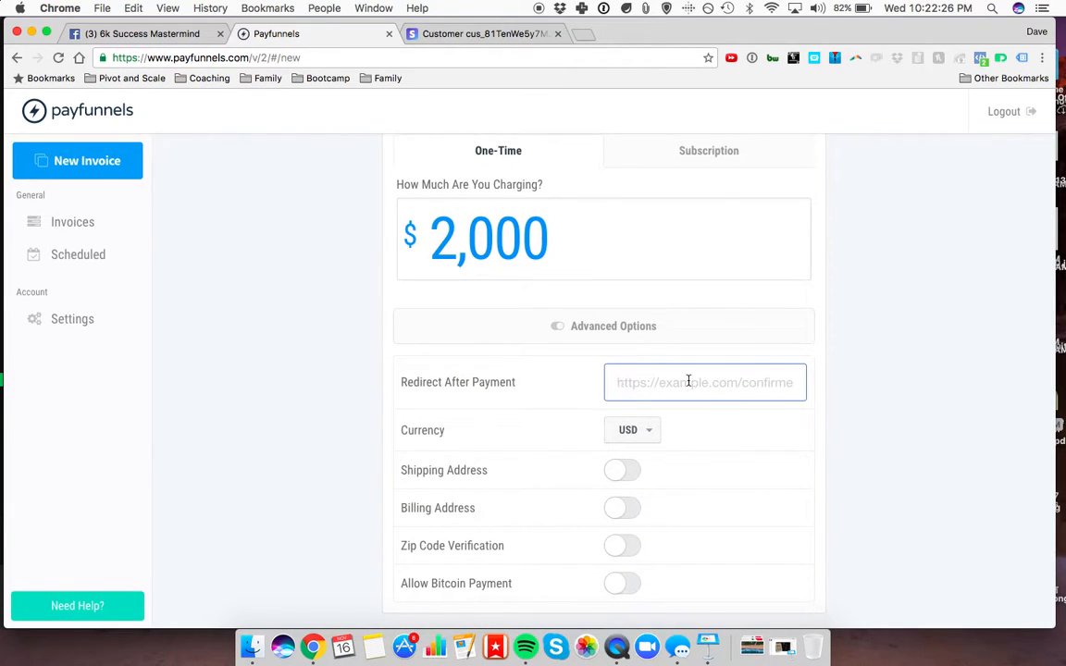
scroll(down, 3)
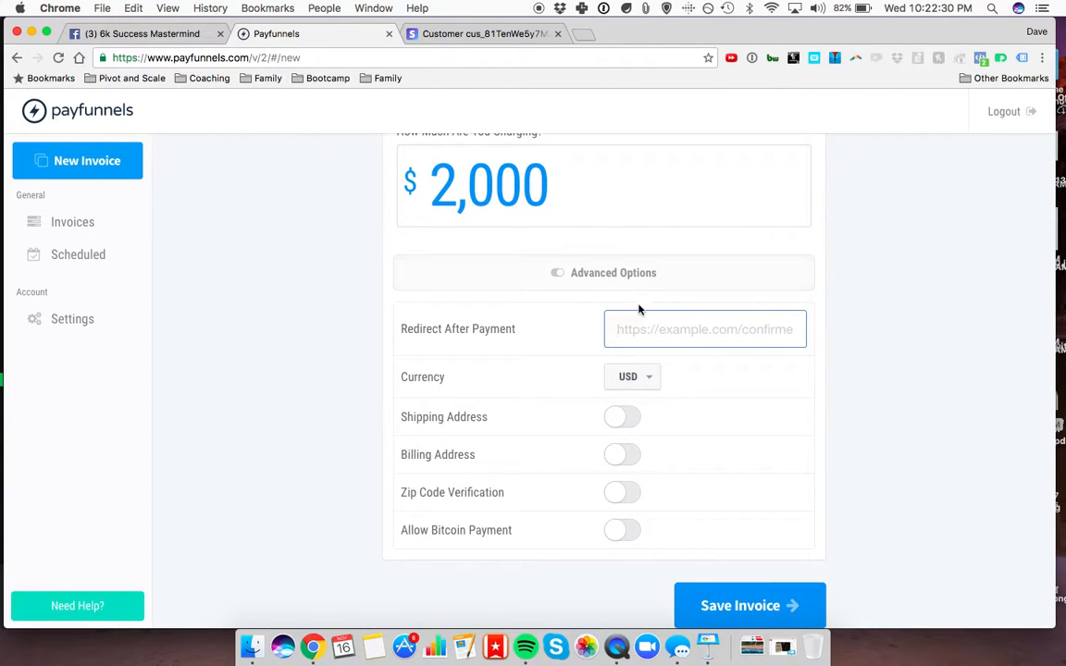
click(632, 377)
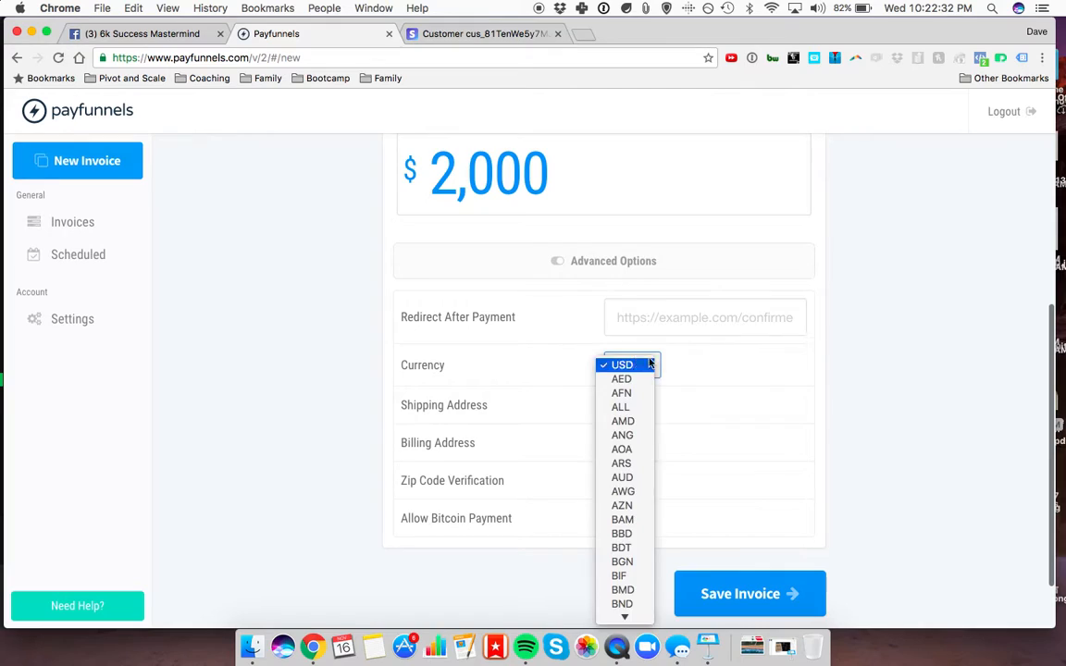
click(632, 363)
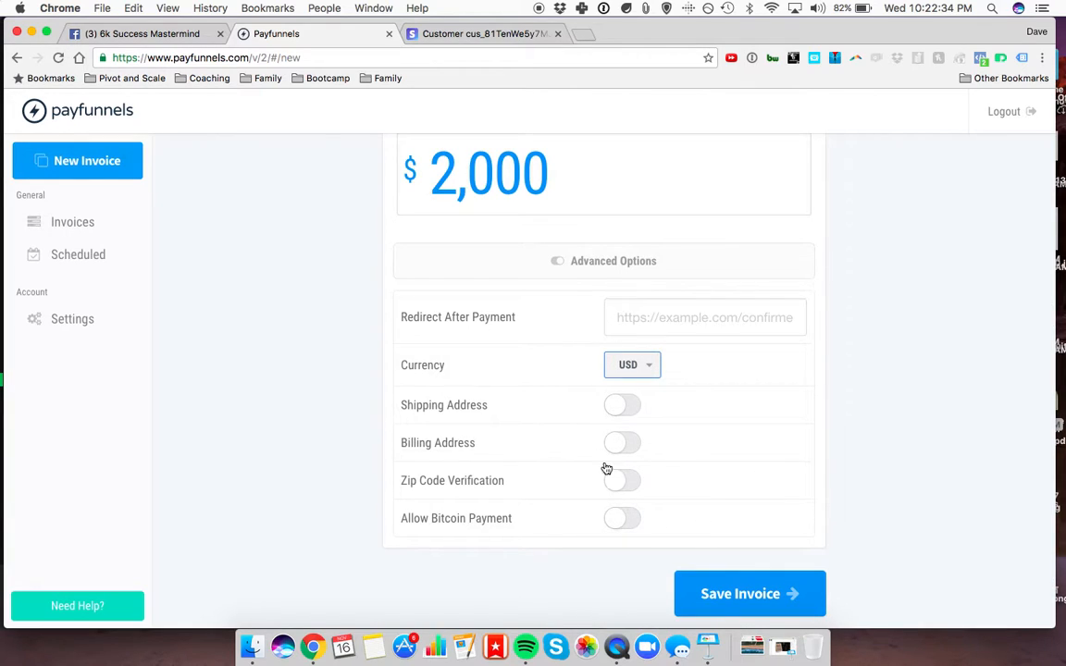
scroll(down, 3)
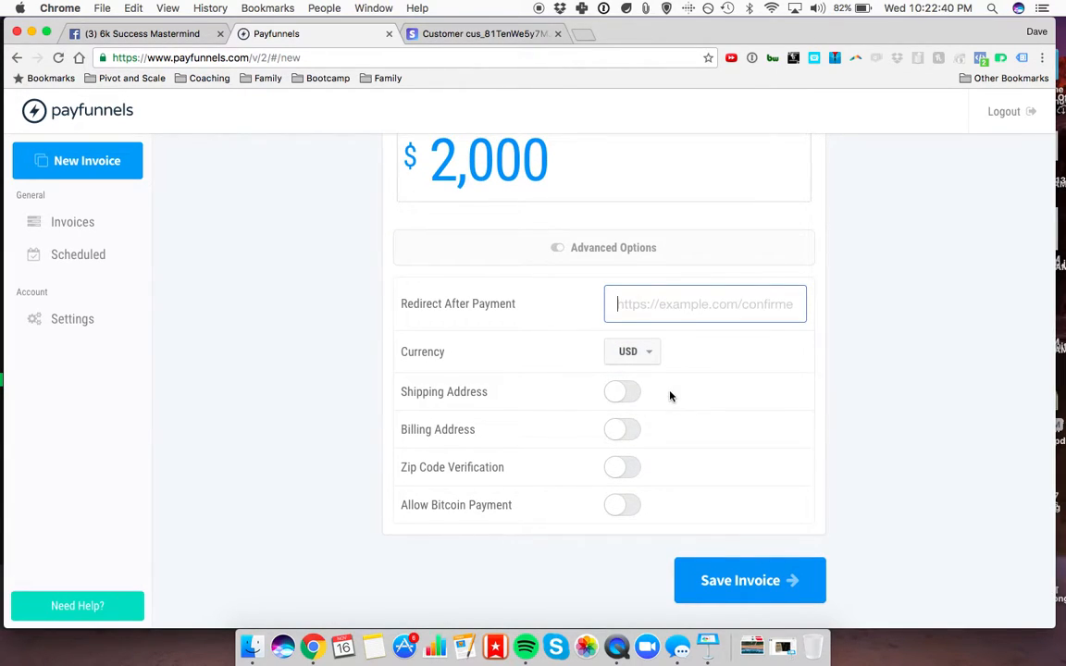
click(750, 581)
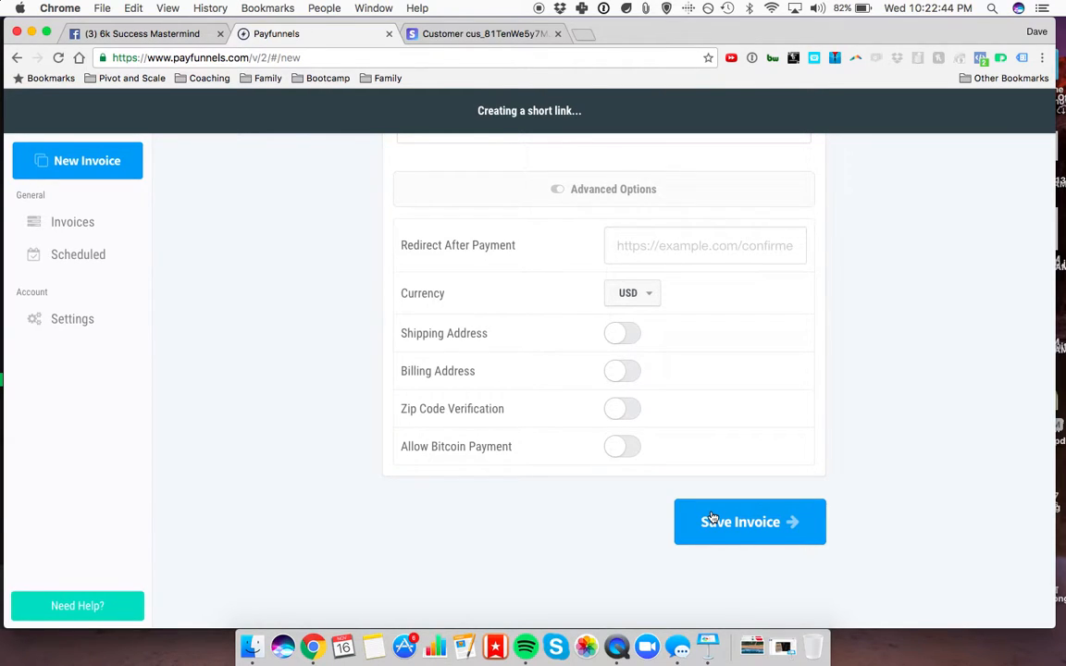
Step: Preview the invoice's $2,000 payment link checkout page, then go to Stripe's customer page
click(750, 522)
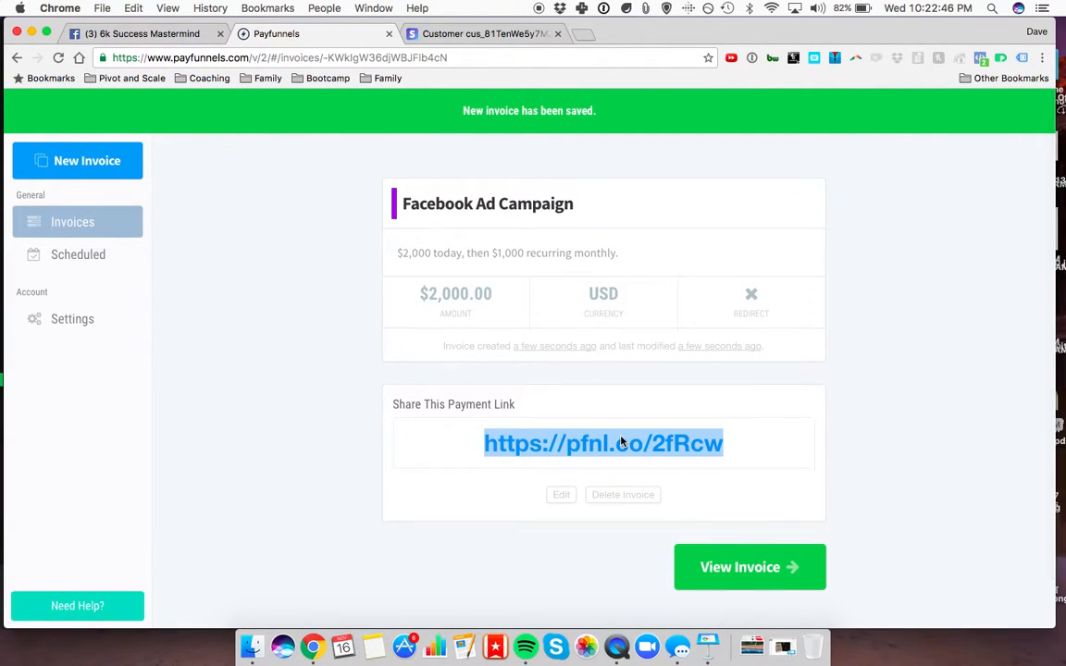
click(749, 566)
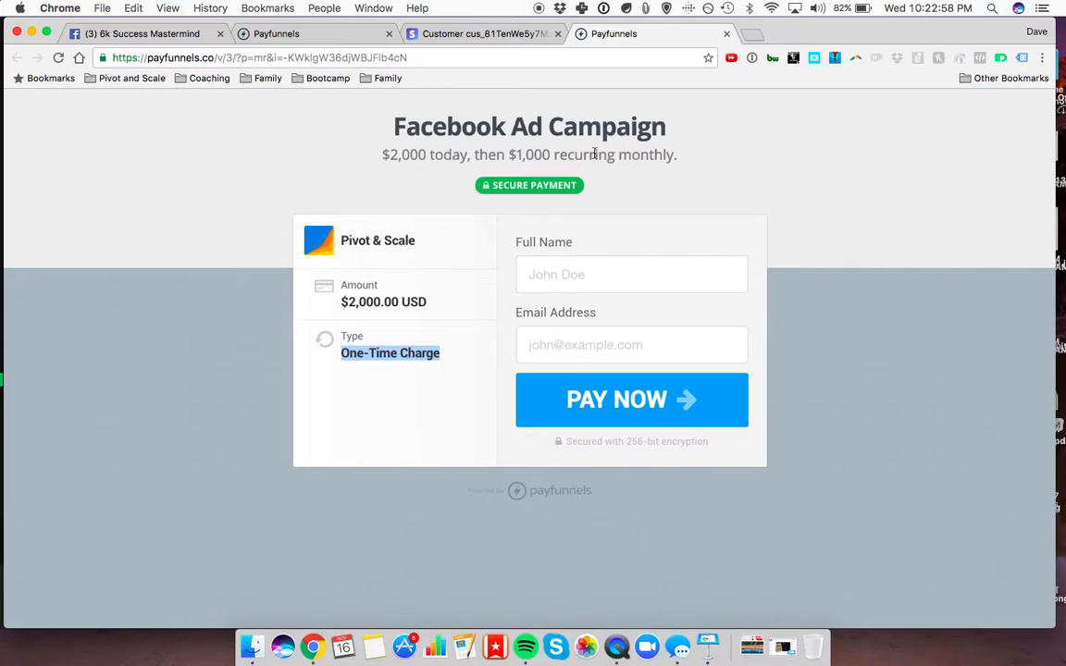
click(632, 273)
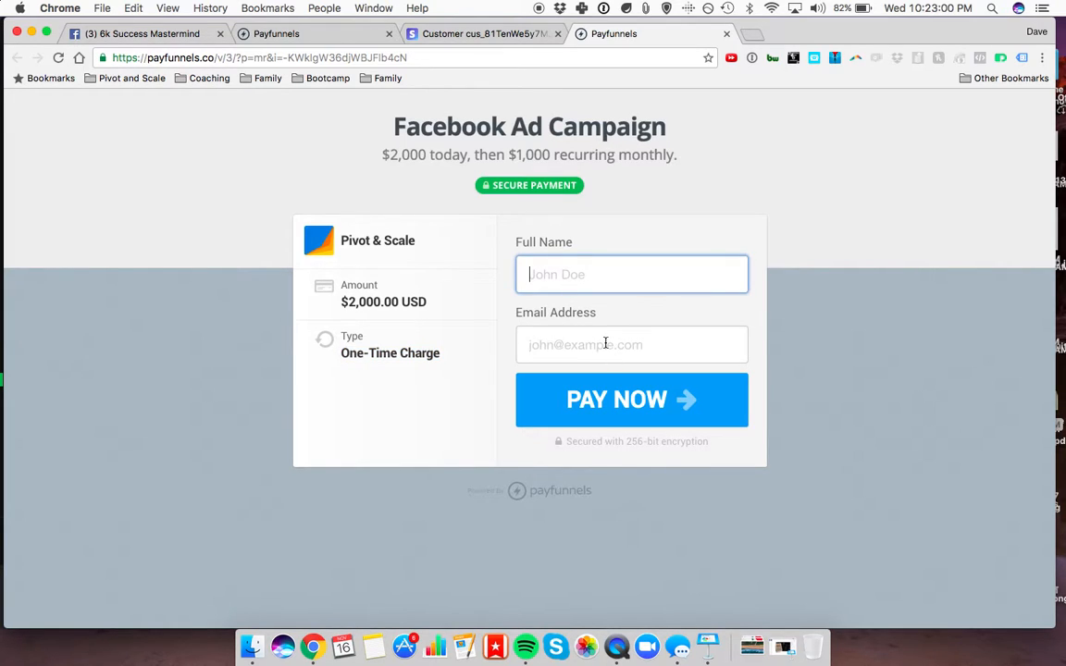
click(632, 400)
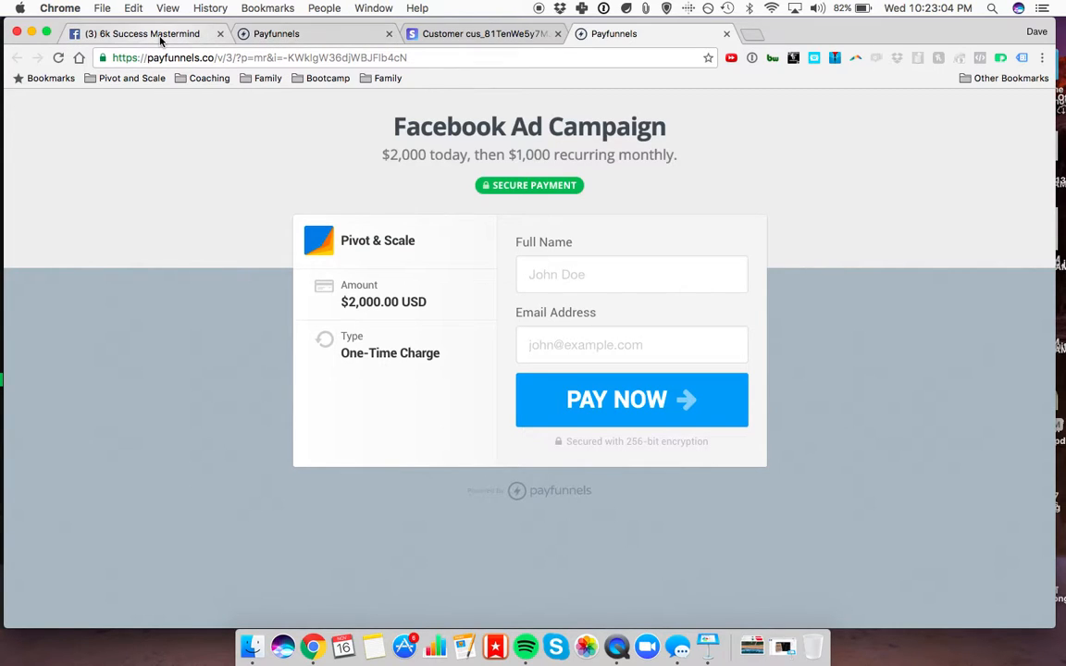
click(481, 34)
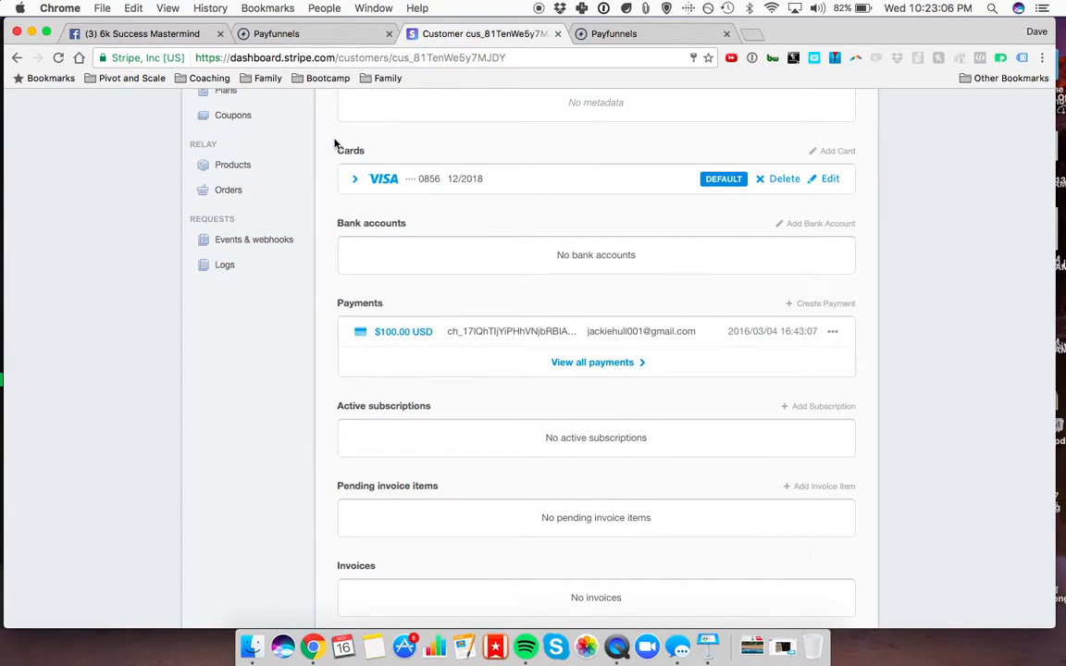
scroll(up, 3)
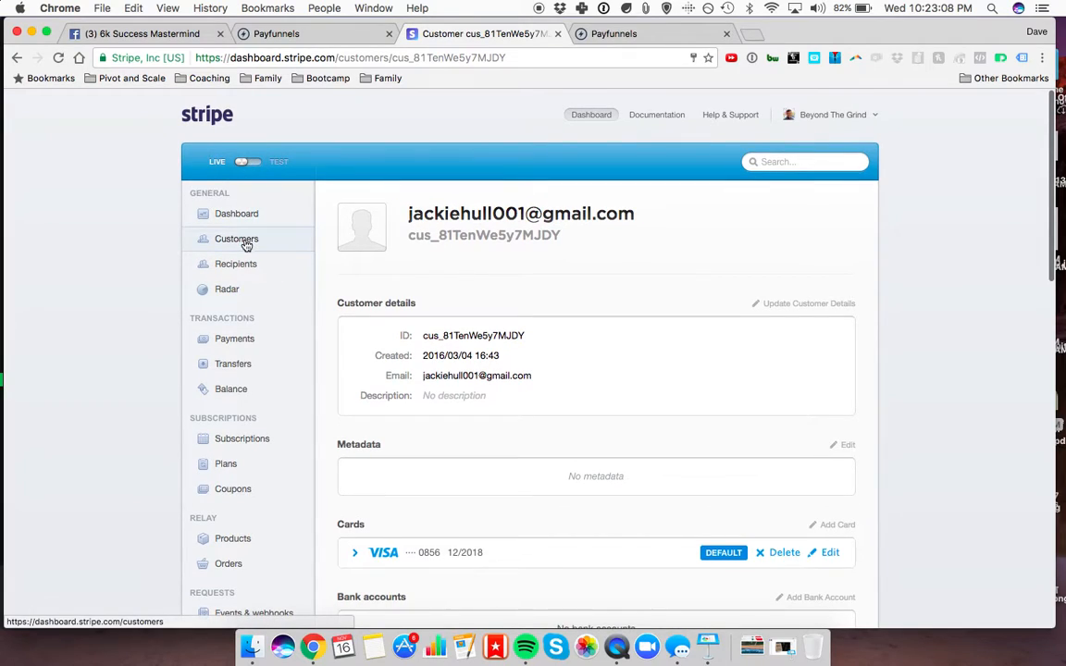
click(236, 239)
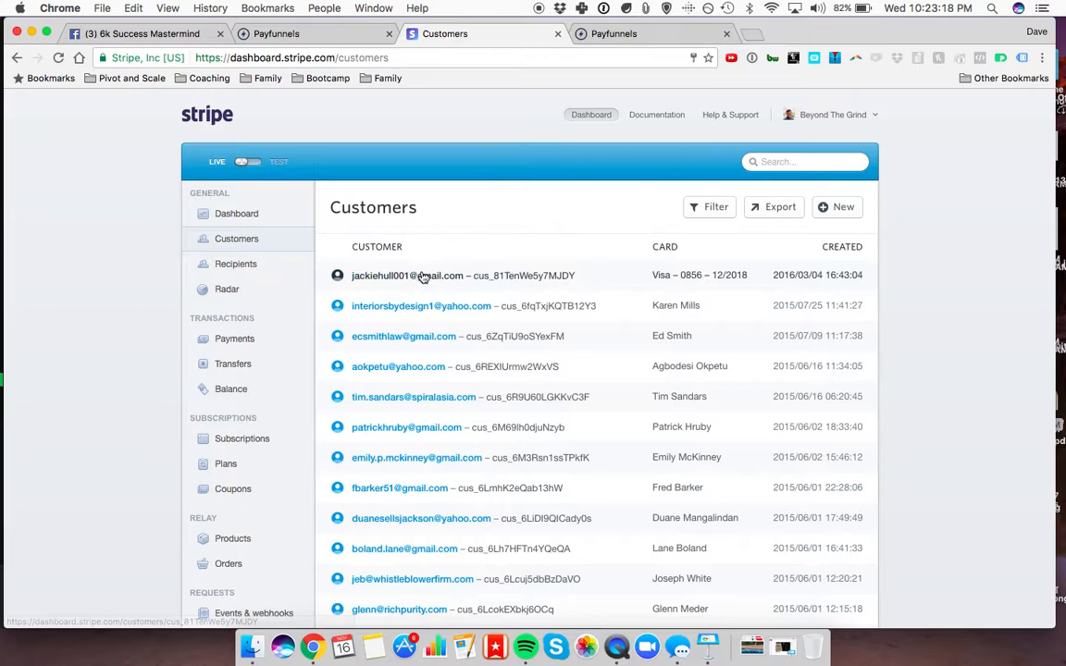
click(407, 275)
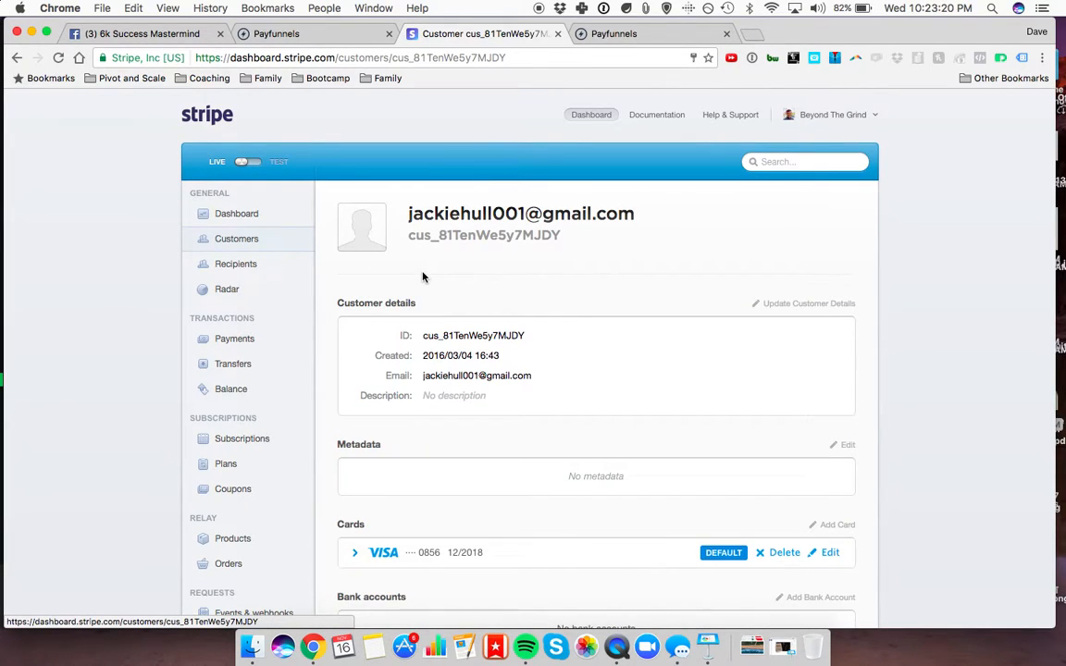
scroll(down, 3)
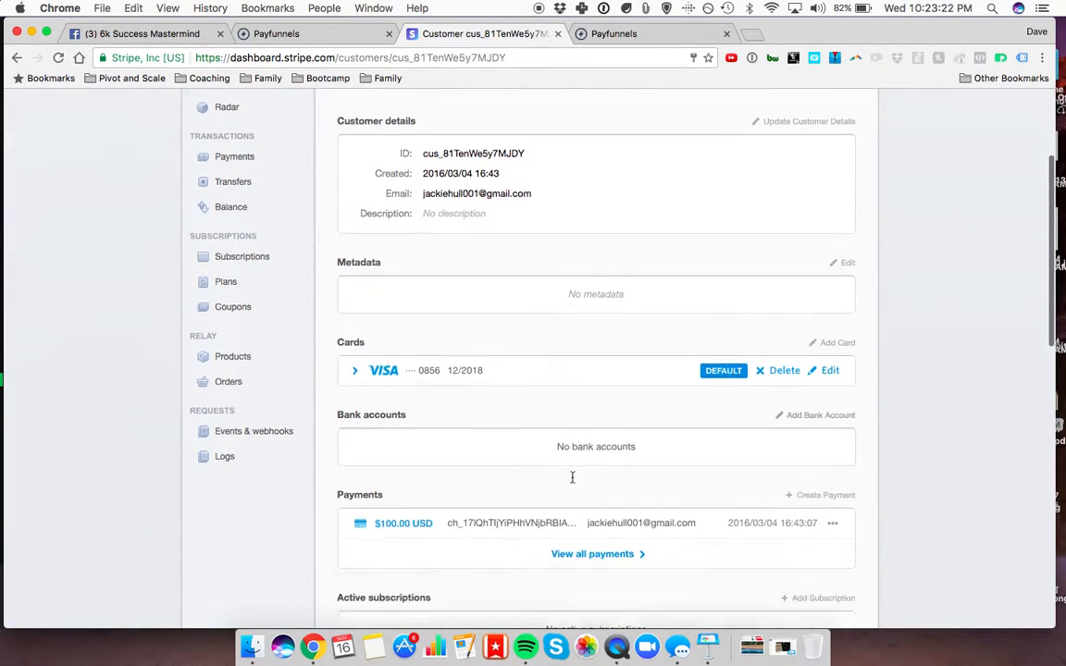
scroll(down, 3)
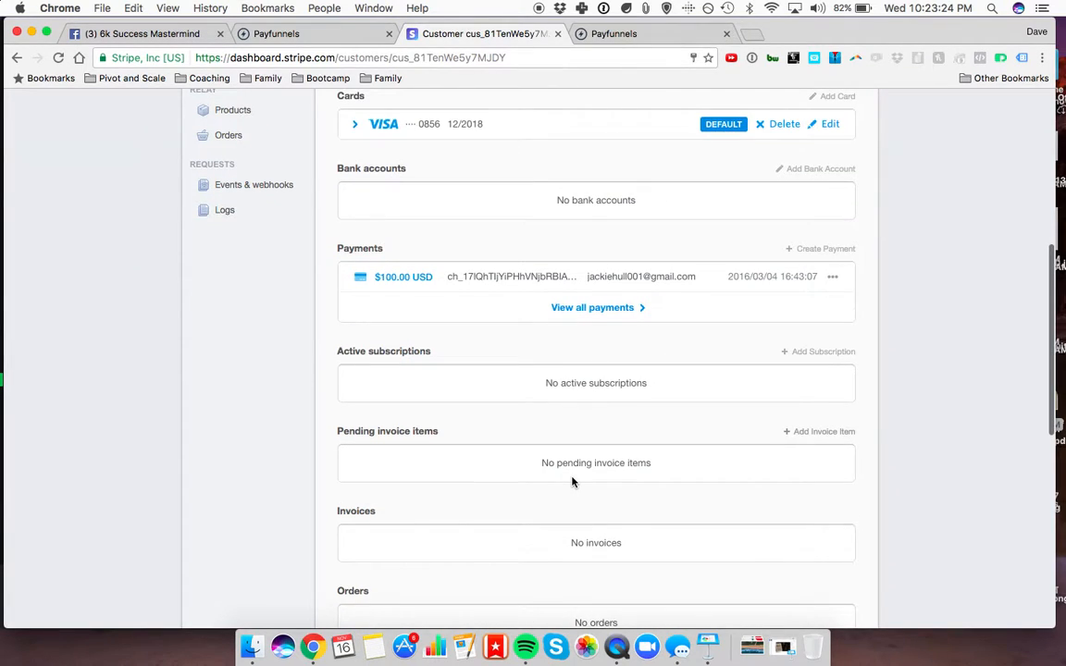
scroll(down, 3)
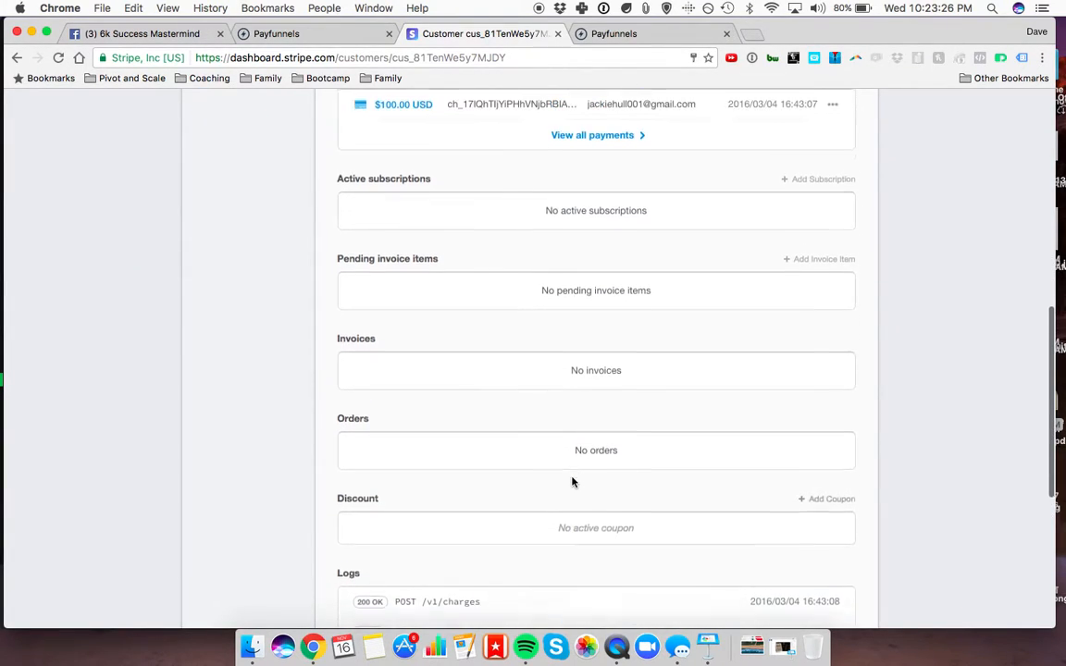
scroll(up, 3)
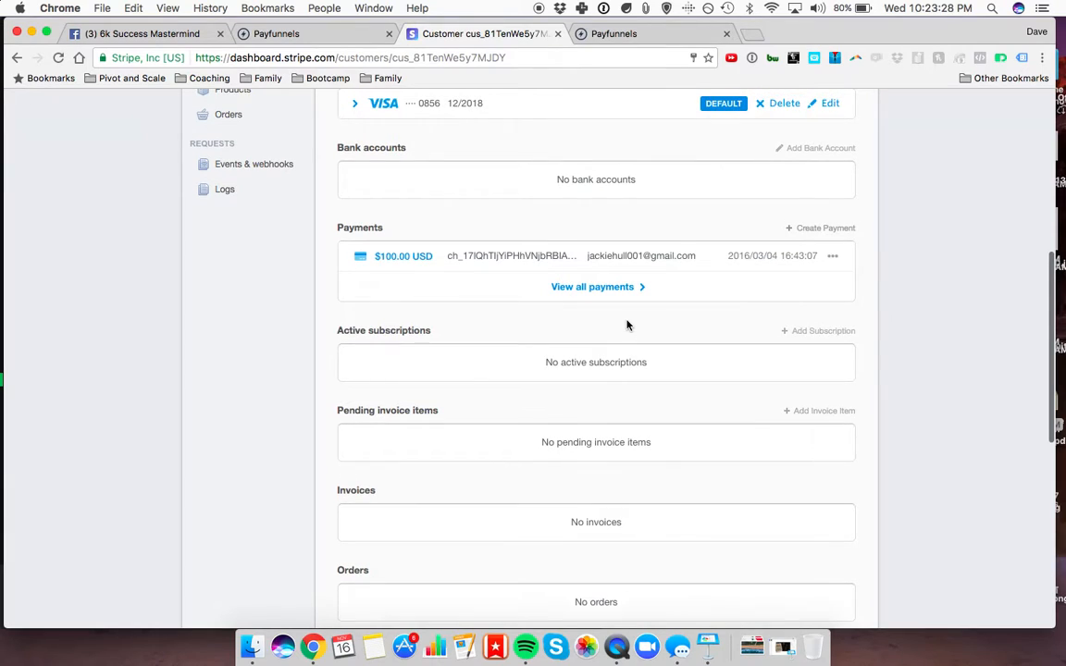
scroll(up, 3)
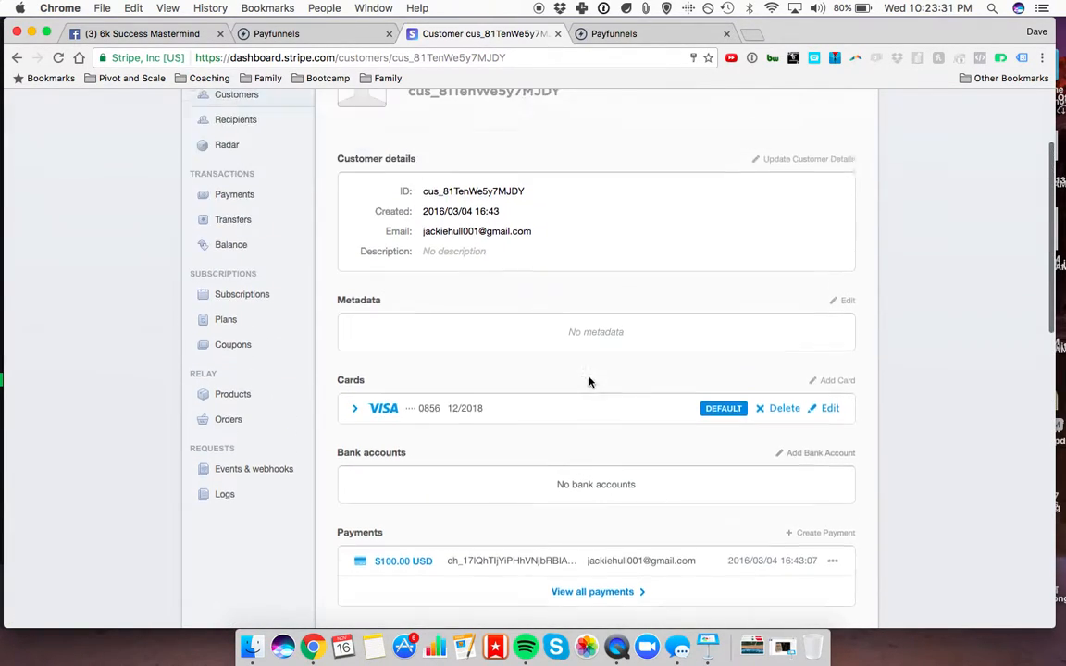
Step: Add a 'Facebook Ad Retainer' plan: 1,000.00 monthly, statement descriptor 'Pivot and Scale'
scroll(up, 3)
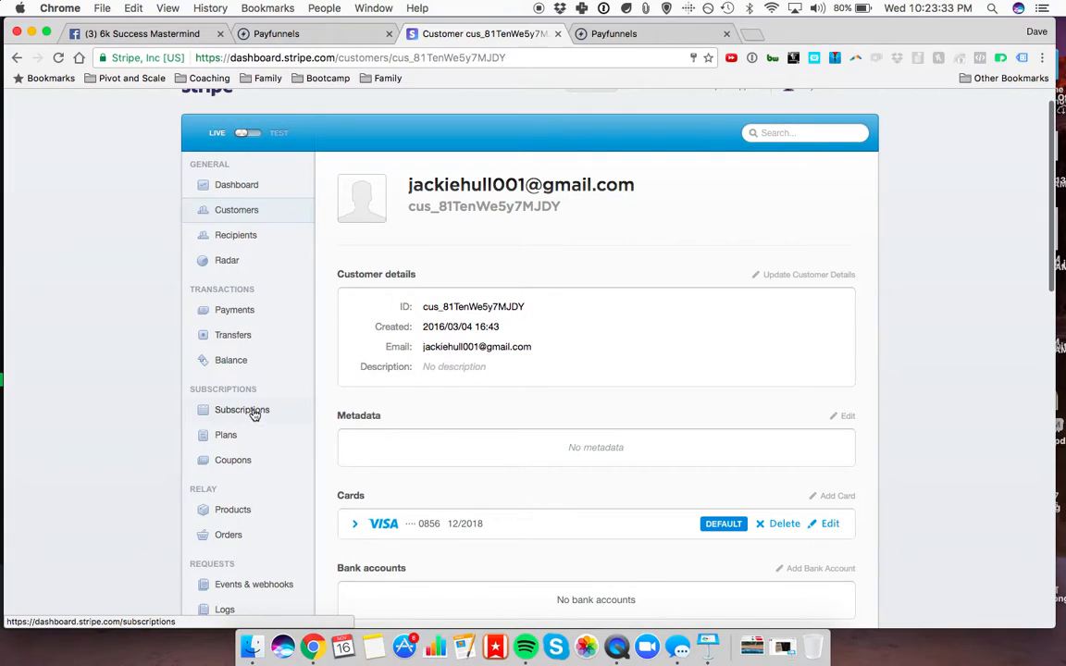
click(226, 435)
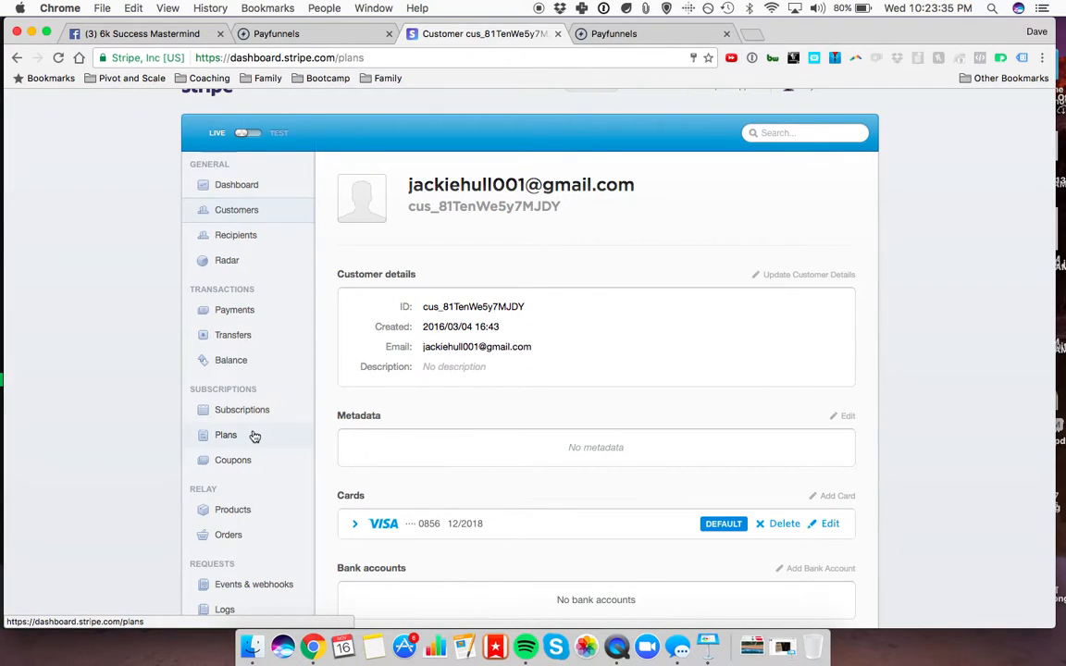
click(225, 435)
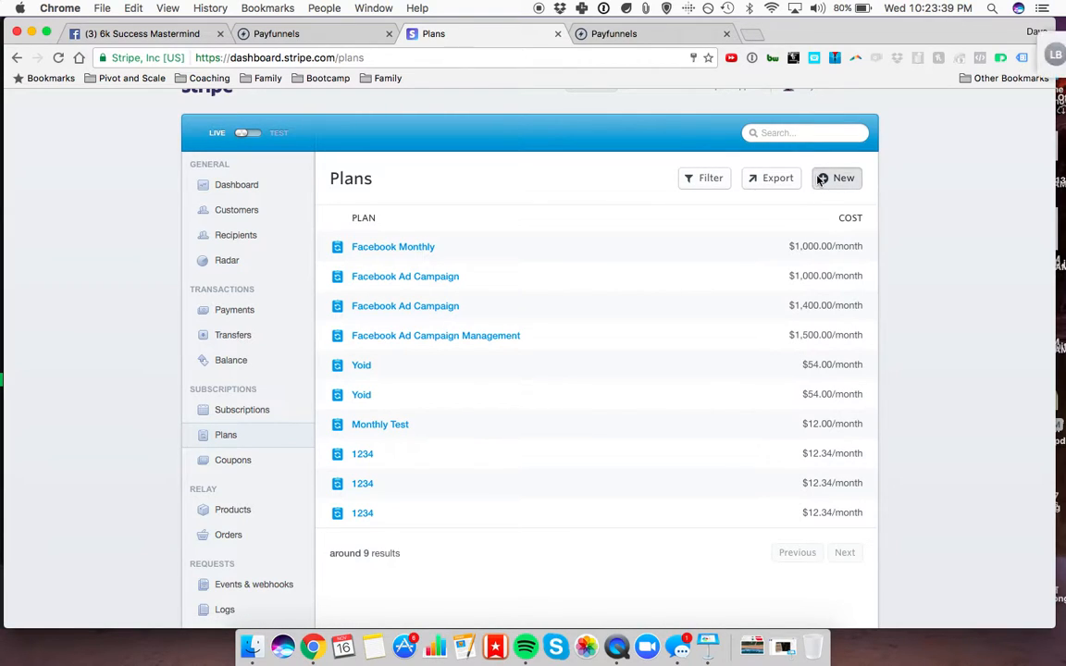
click(835, 178)
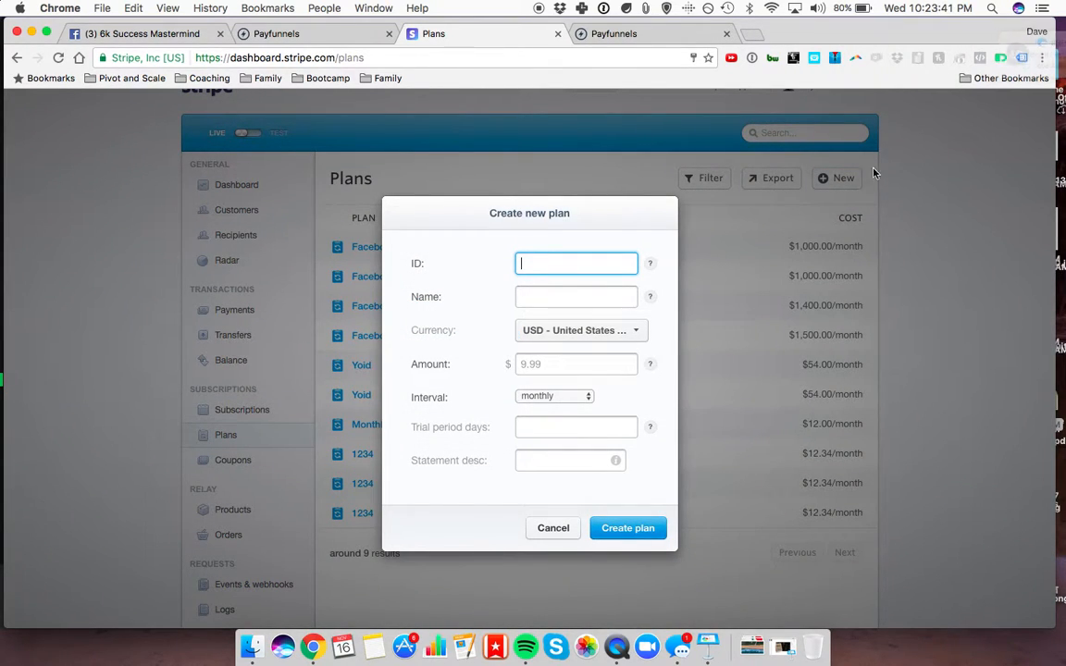
text(Facebook Ad Reta)
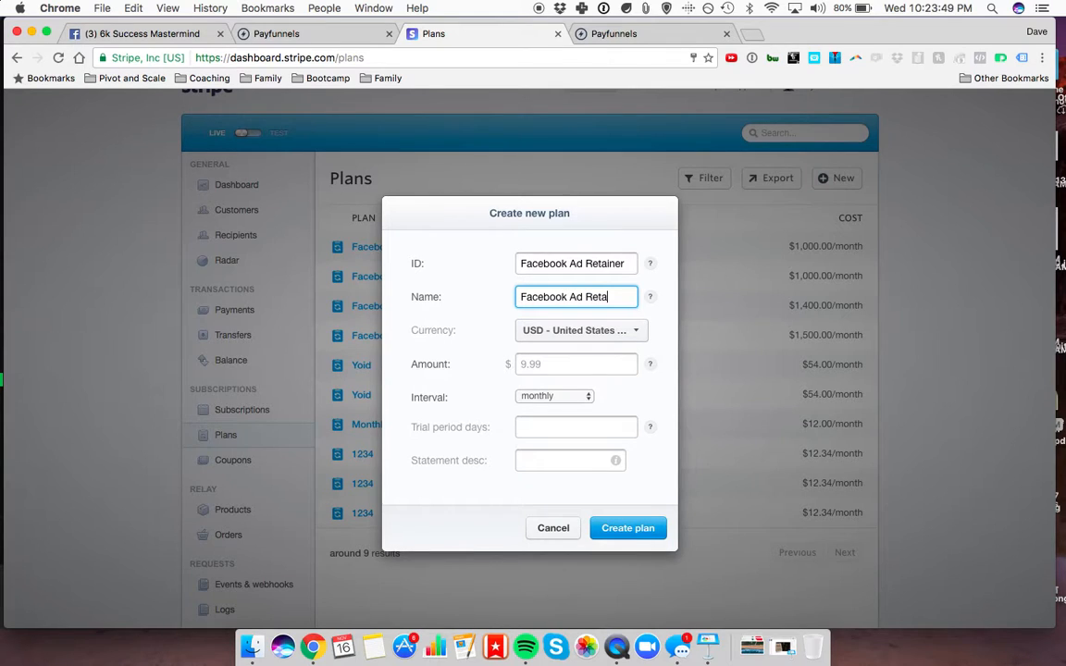
text(1,000.00)
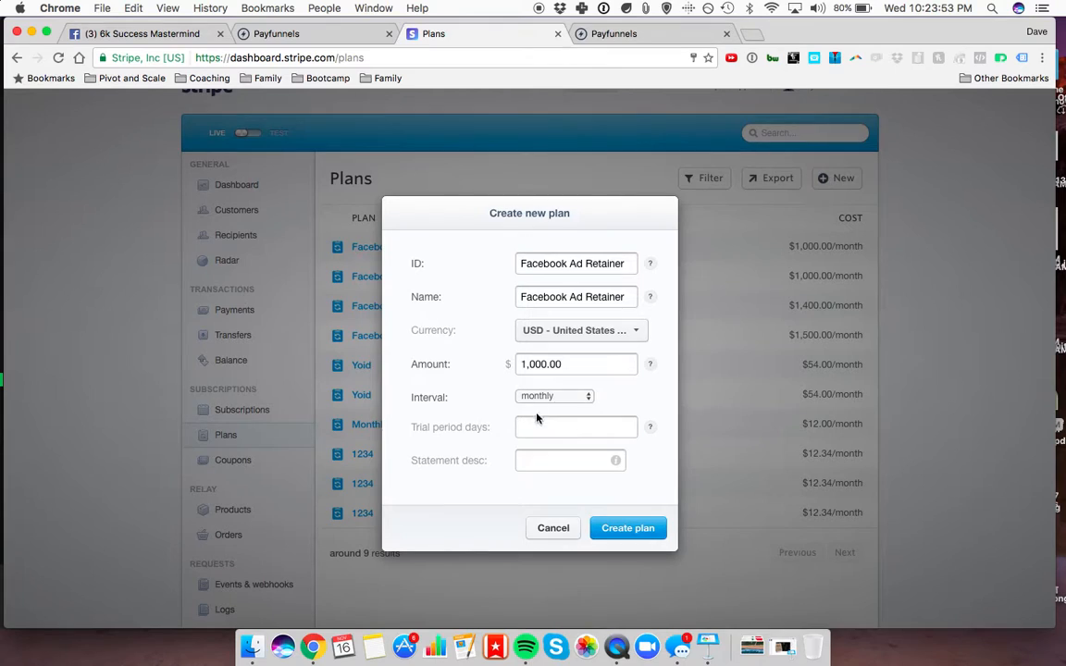
click(575, 426)
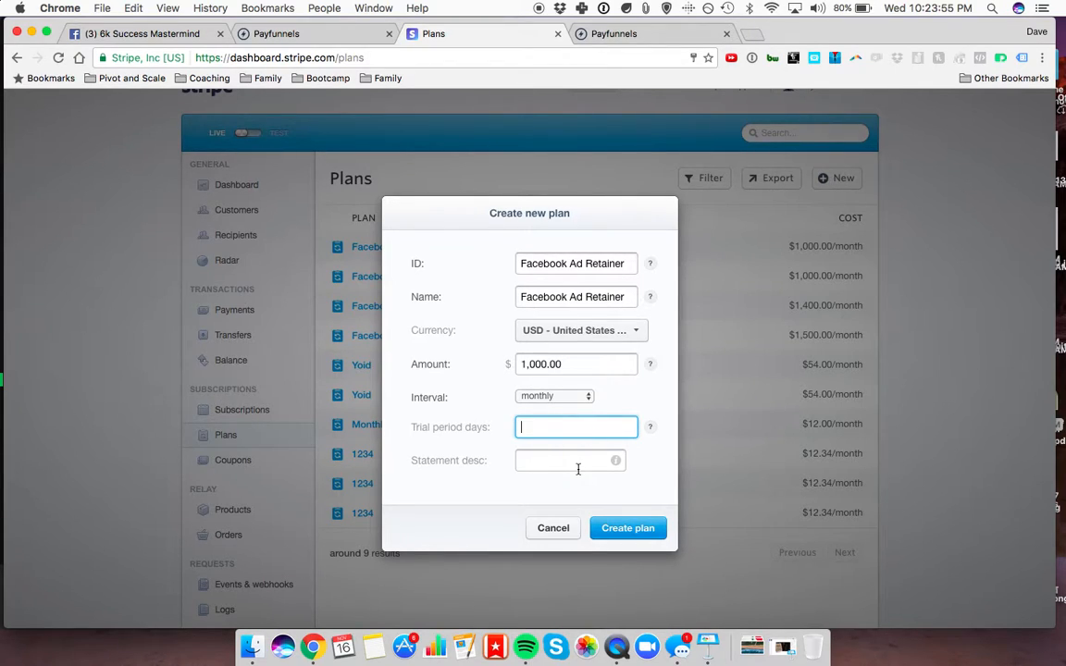
click(569, 460)
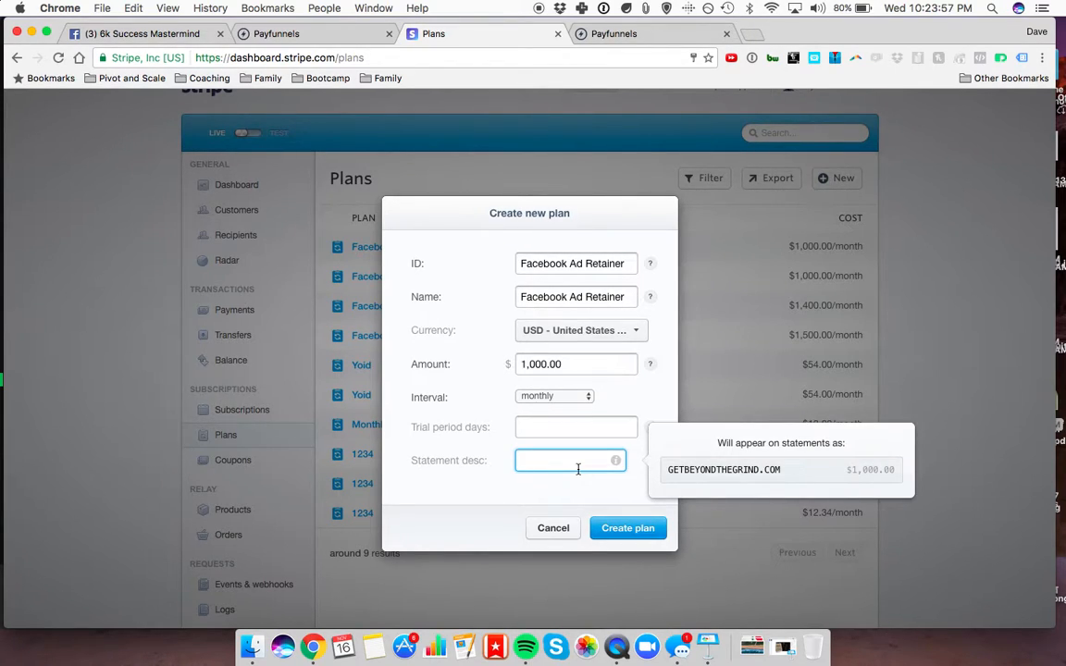
text(Colin)
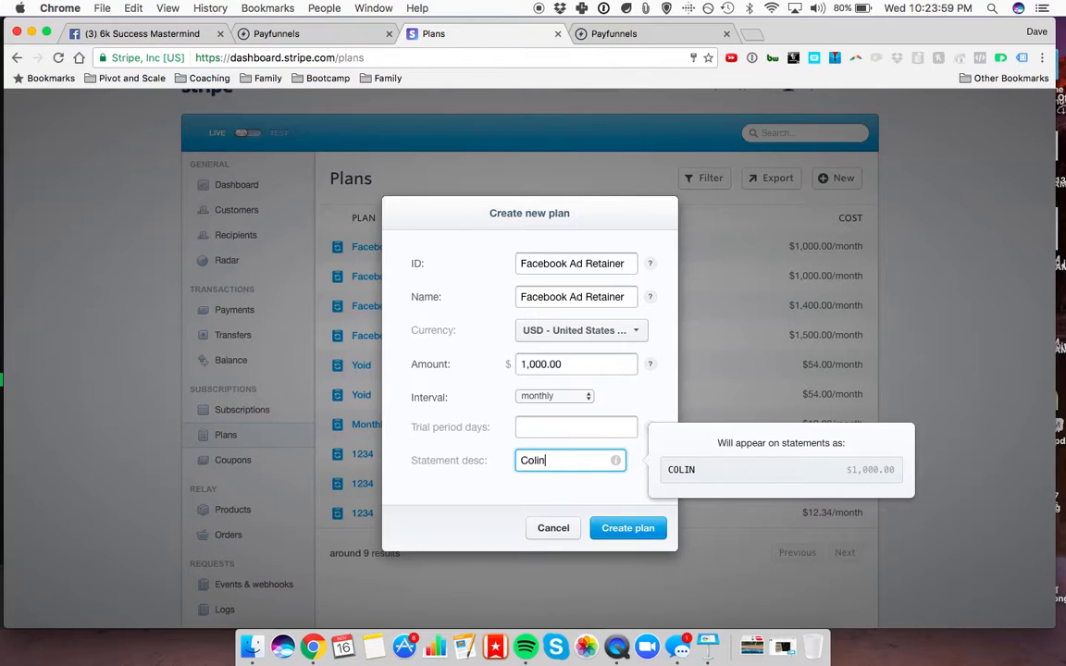
text(R)
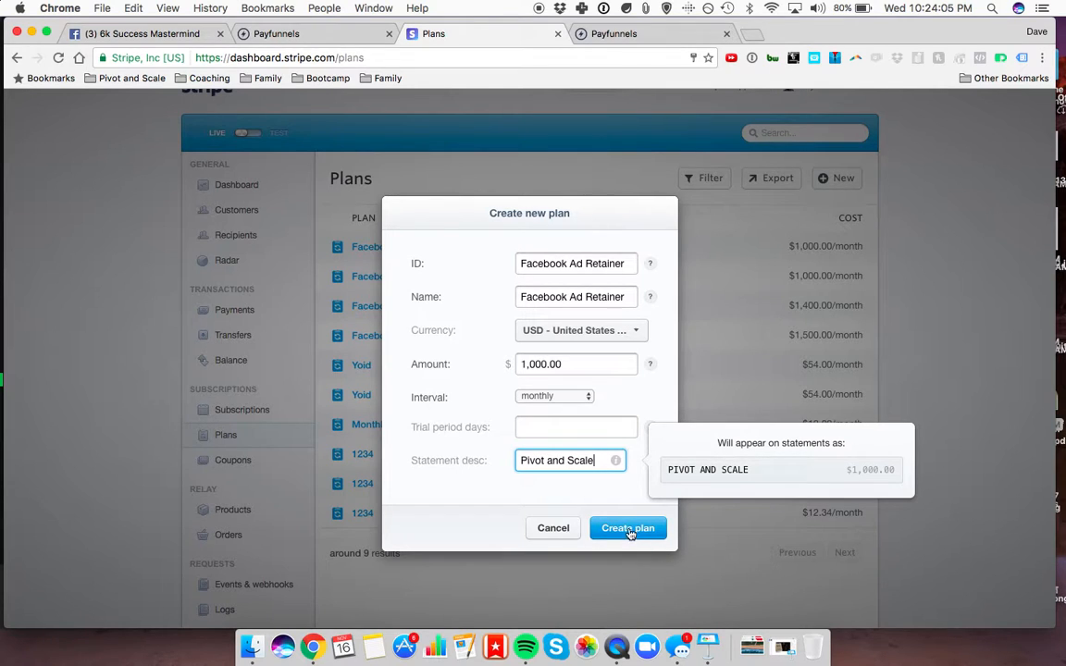
click(629, 528)
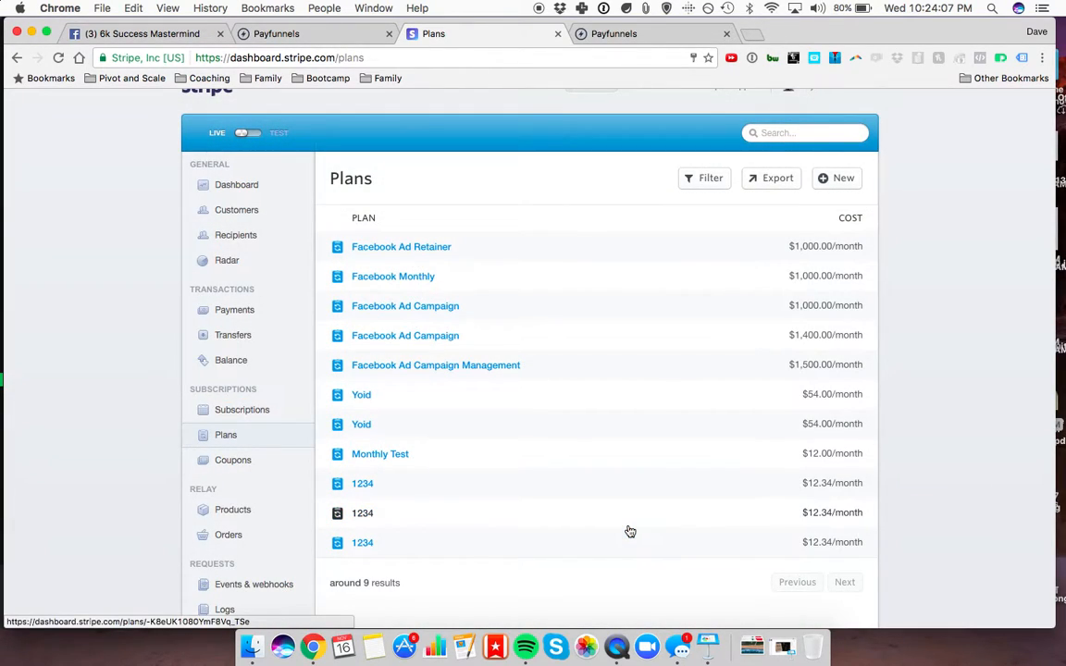
mouse_move(432, 463)
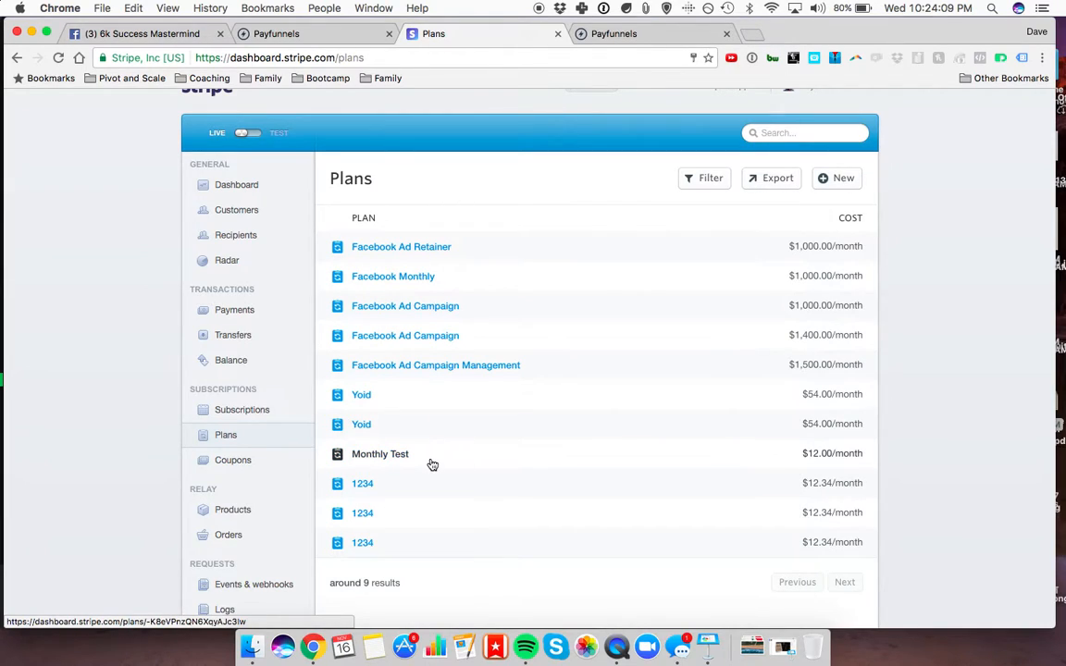
Step: Start a Facebook Ad Retainer subscription for the customer, trial ending 12/16/2016
scroll(up, 3)
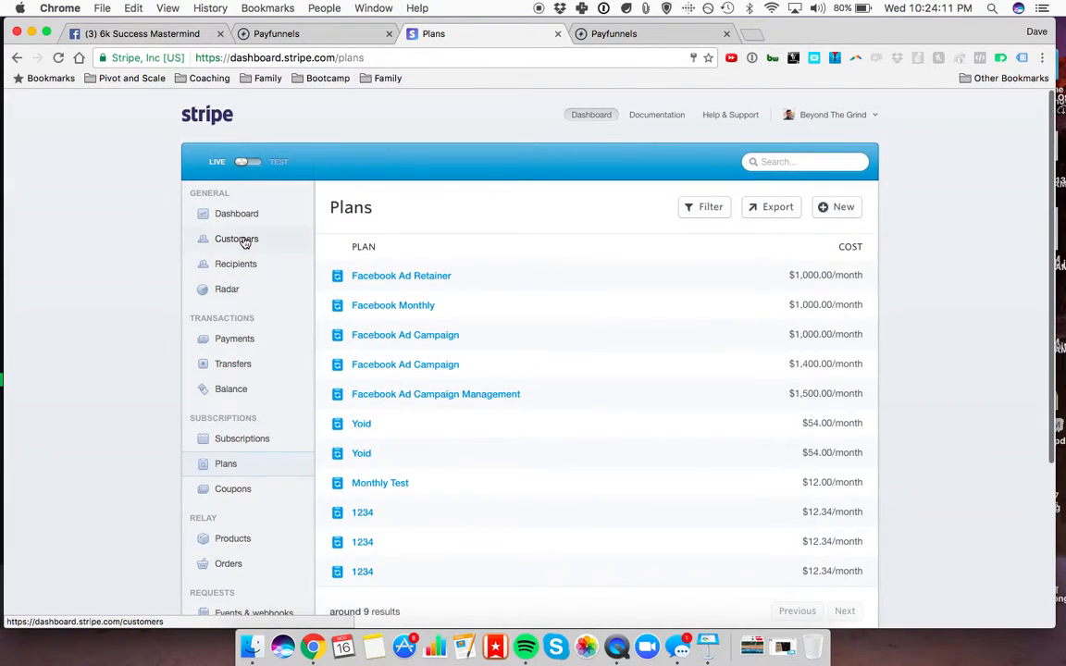
click(236, 239)
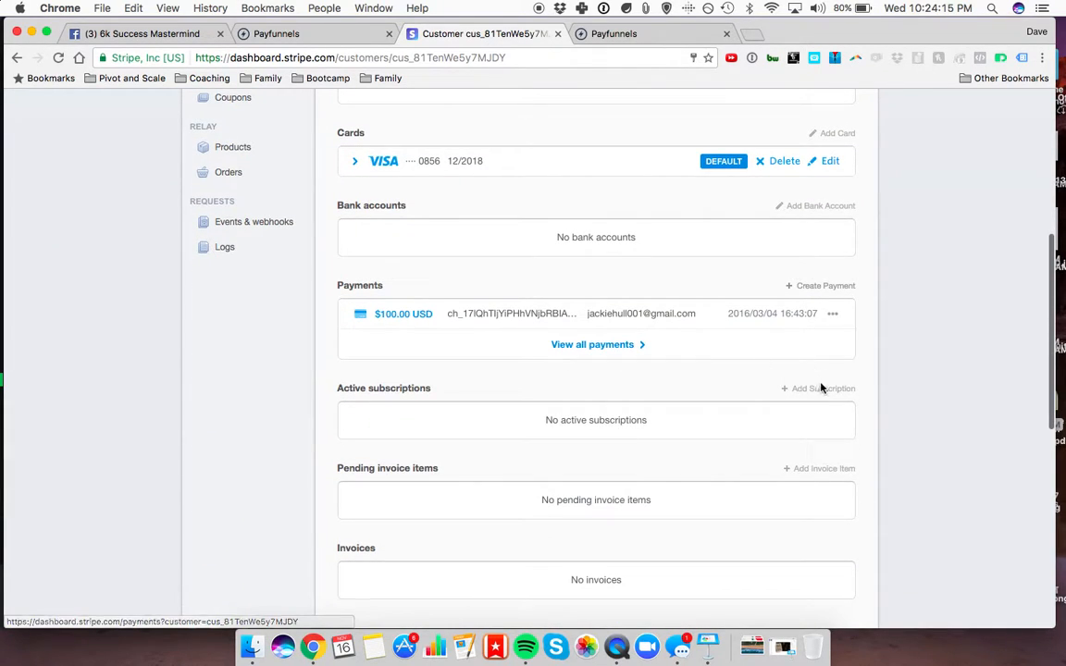
click(817, 387)
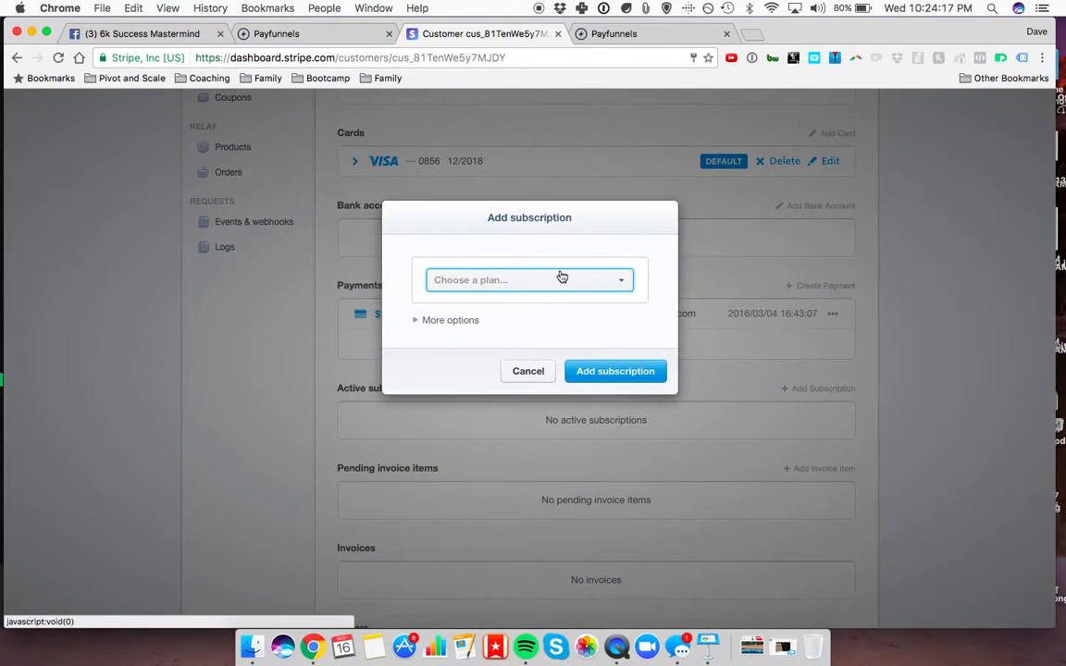
click(530, 279)
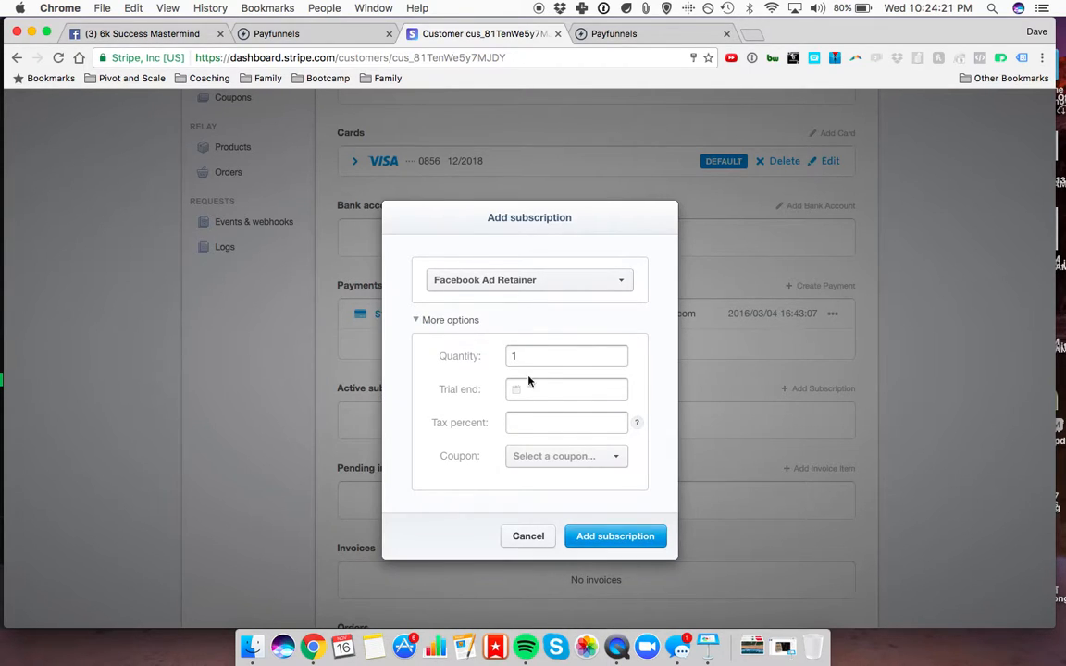
mouse_move(580, 448)
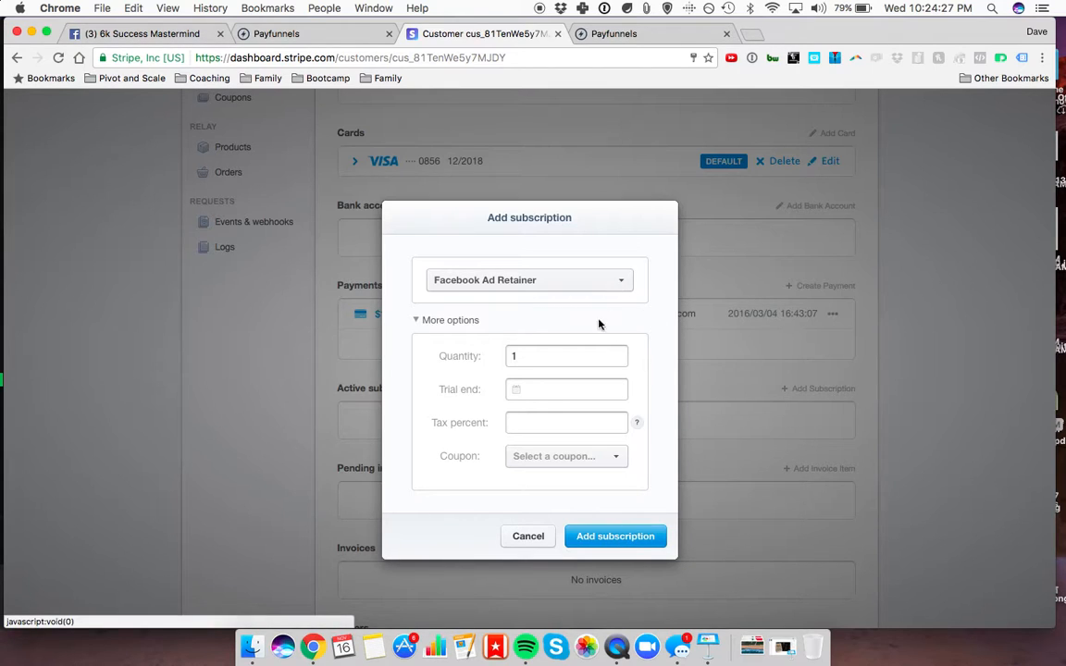
click(566, 389)
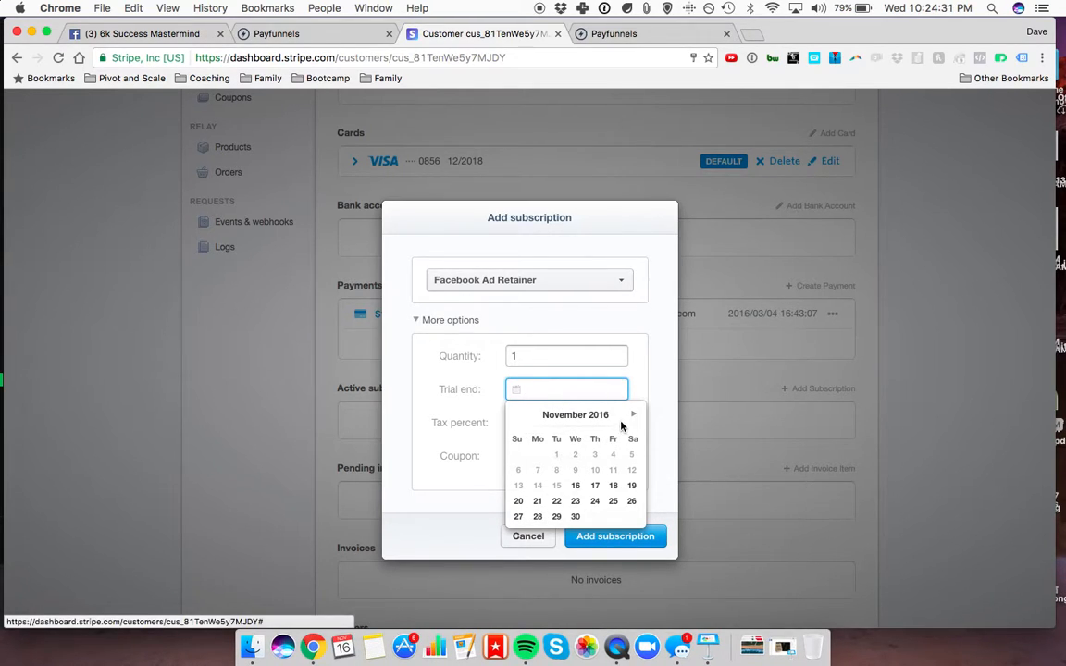
click(634, 415)
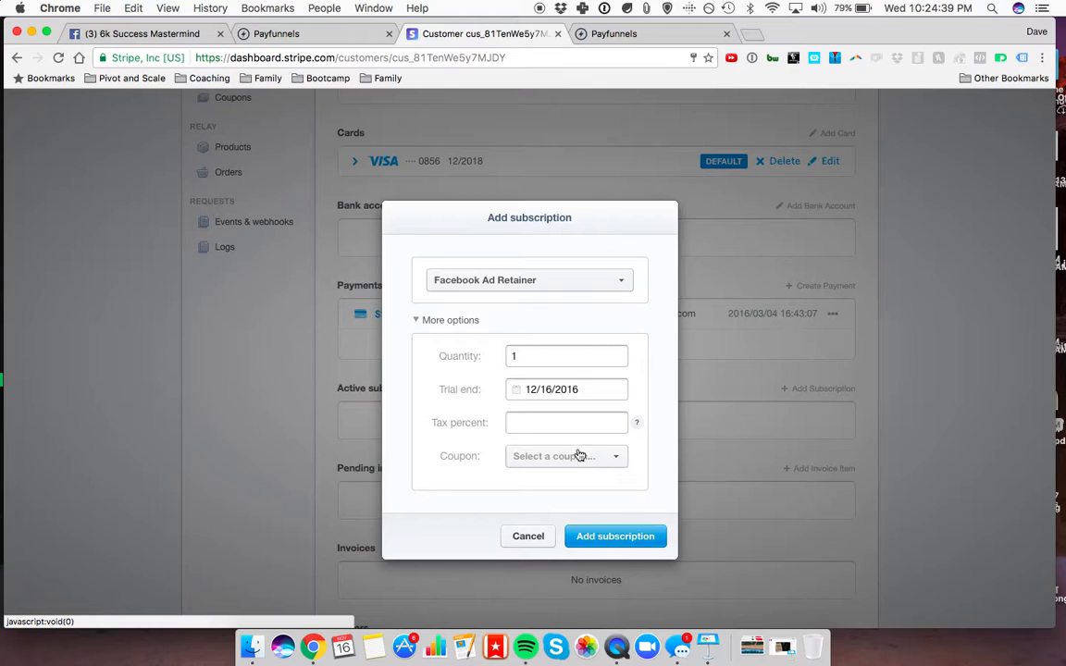
mouse_move(615, 536)
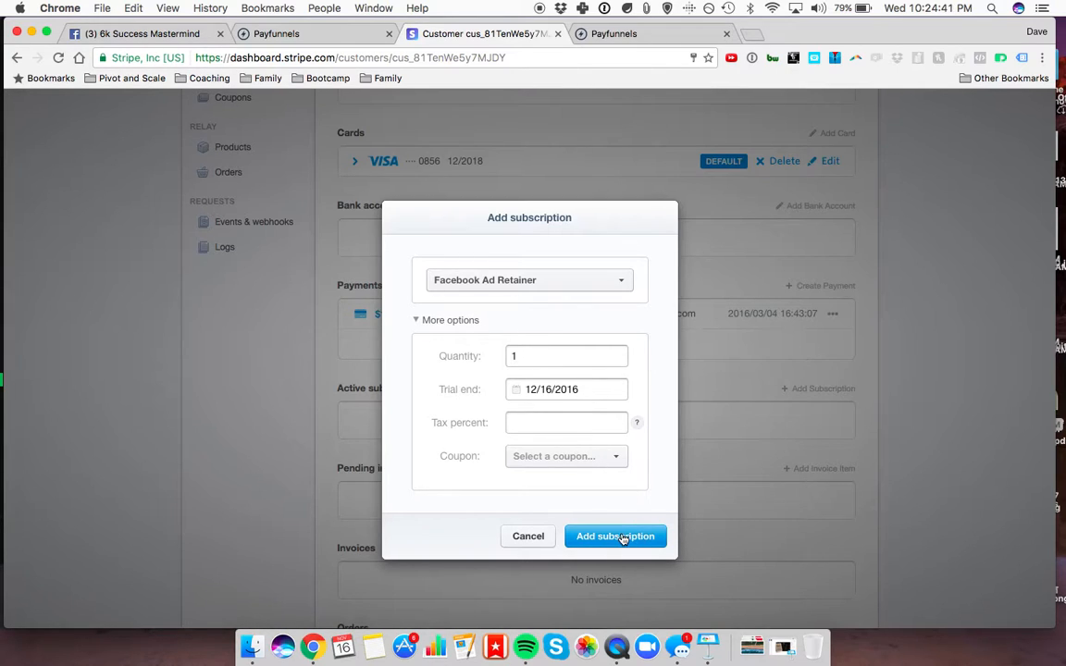
mouse_move(528, 537)
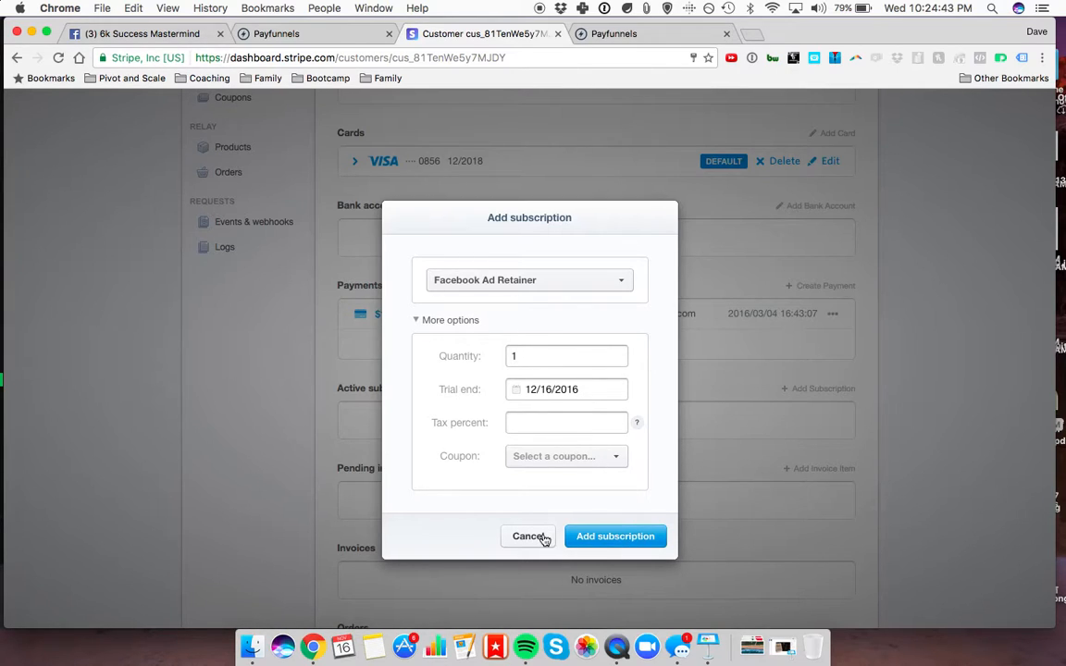
Step: Cancel the Add subscription dialog and review the Stripe customer record
click(528, 536)
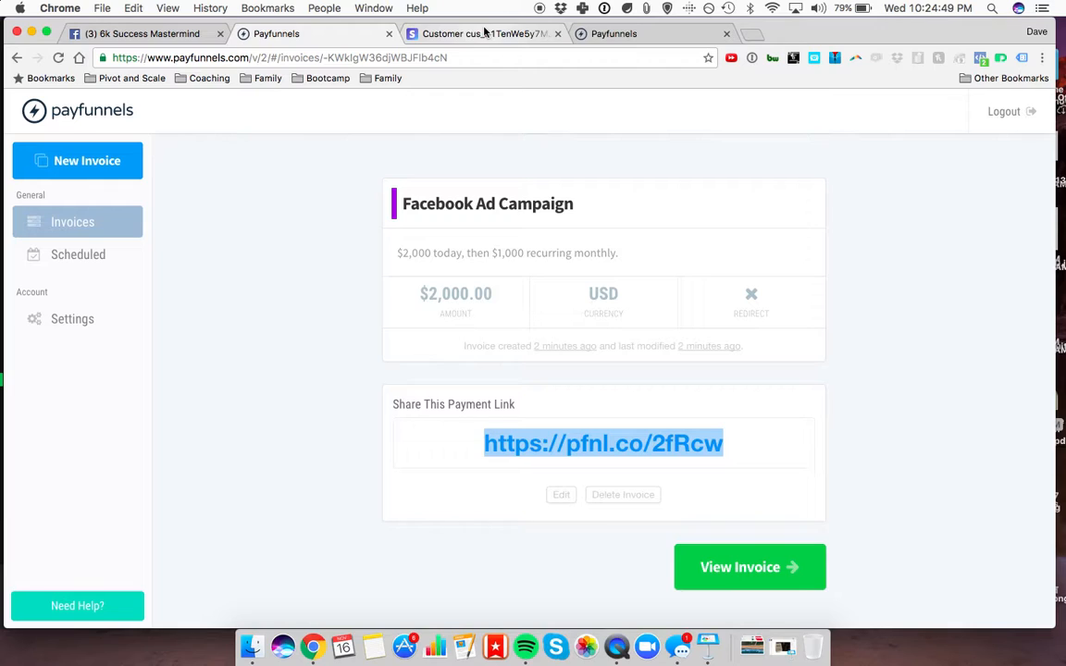
click(482, 34)
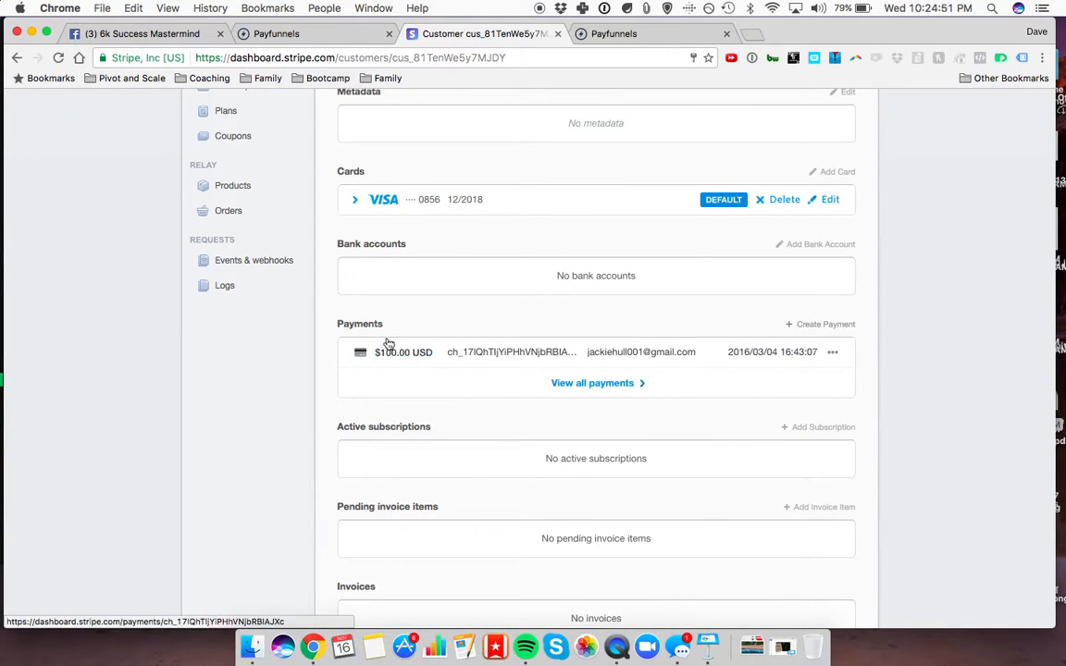
scroll(up, 3)
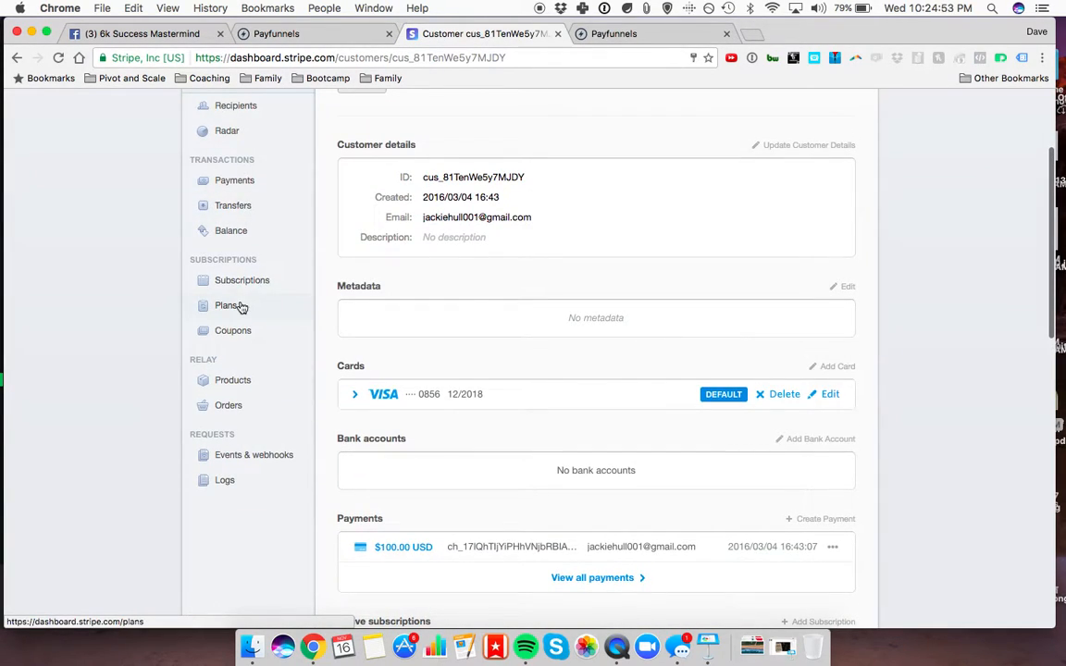
scroll(up, 3)
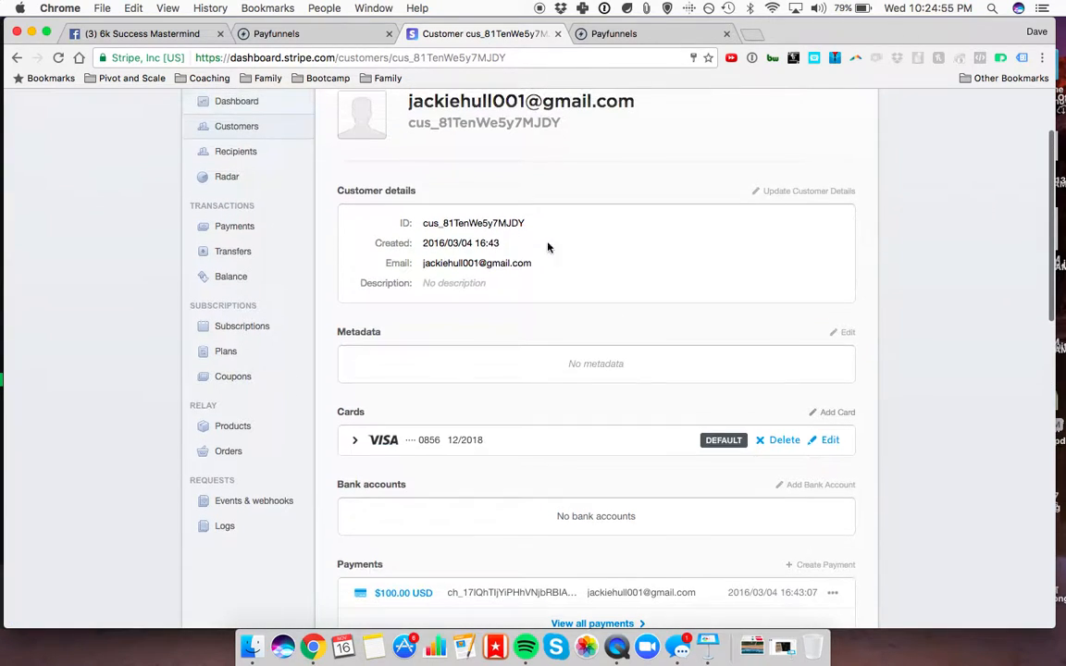
mouse_move(565, 146)
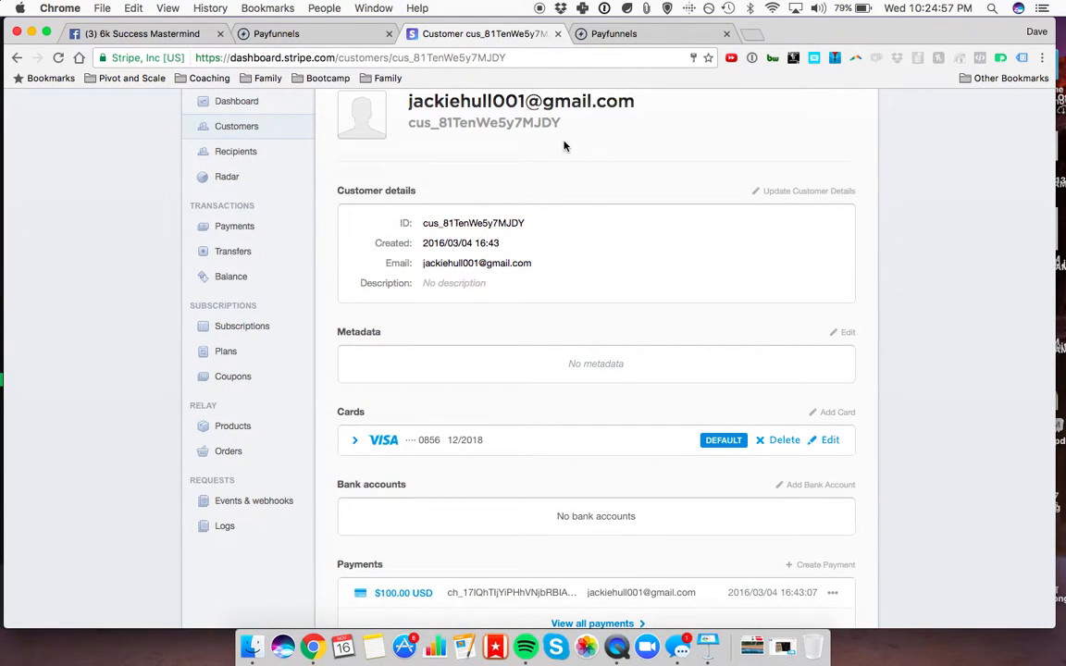
scroll(down, 3)
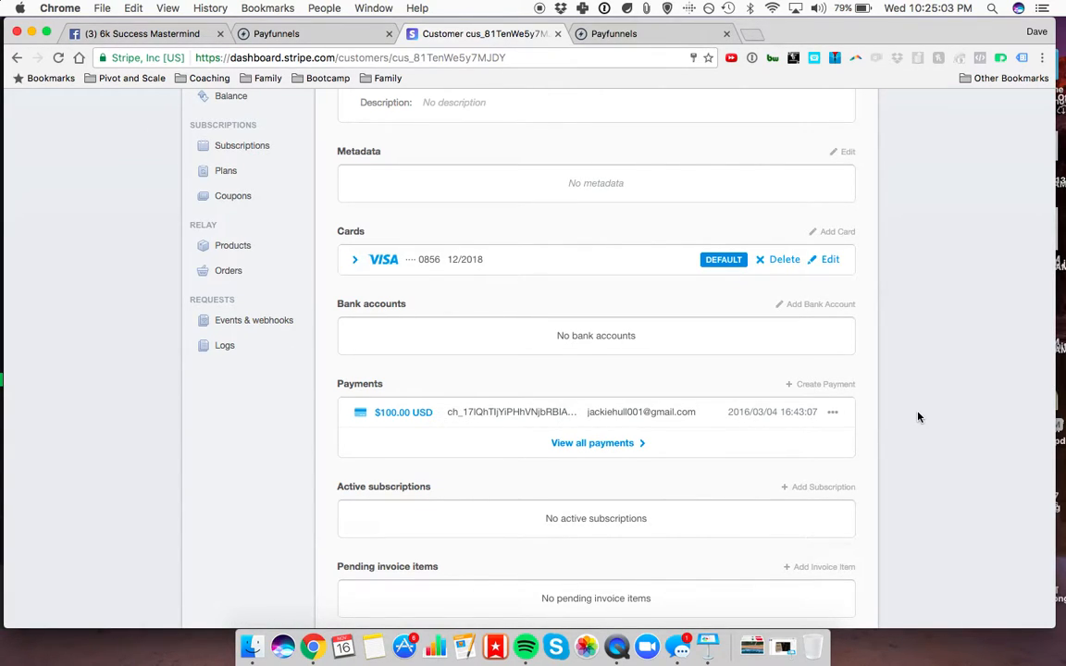
scroll(up, 3)
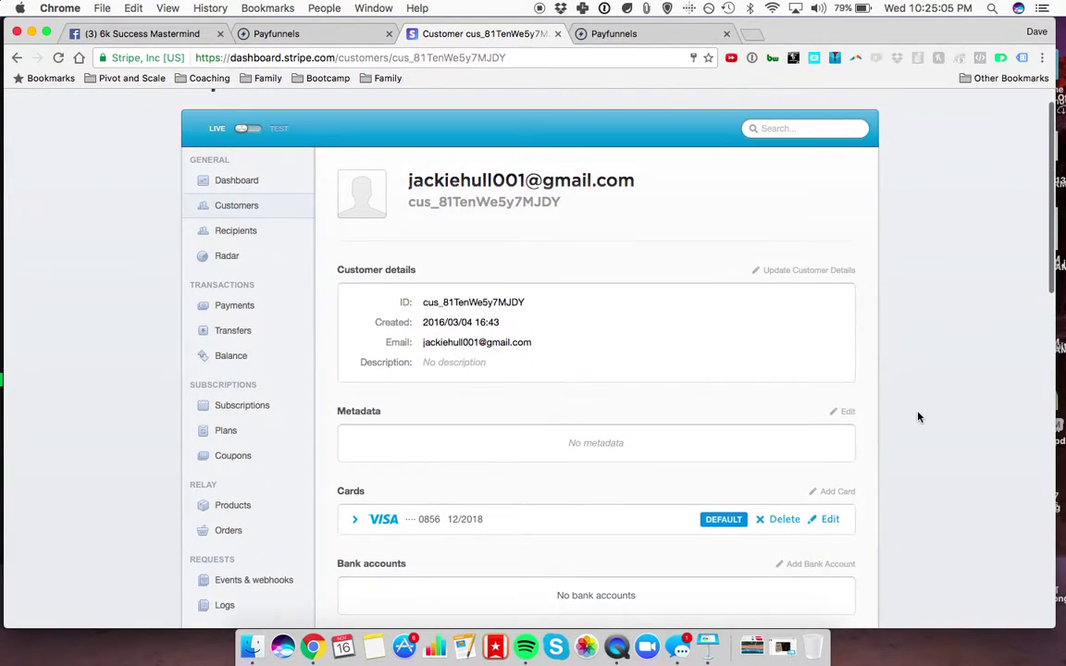
scroll(up, 3)
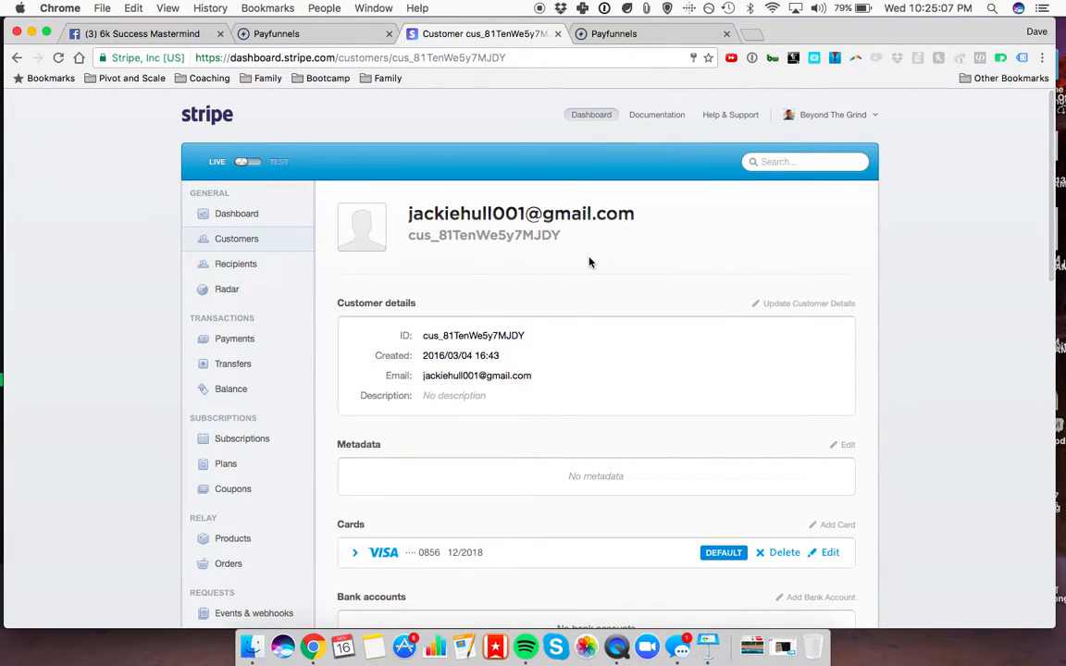
mouse_move(558, 172)
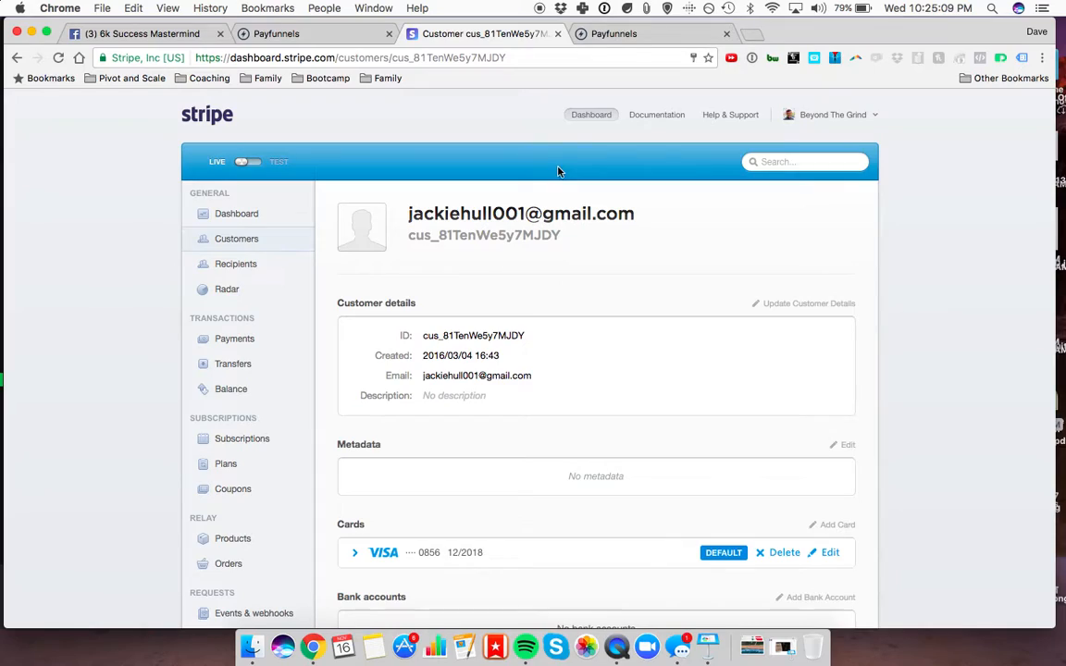